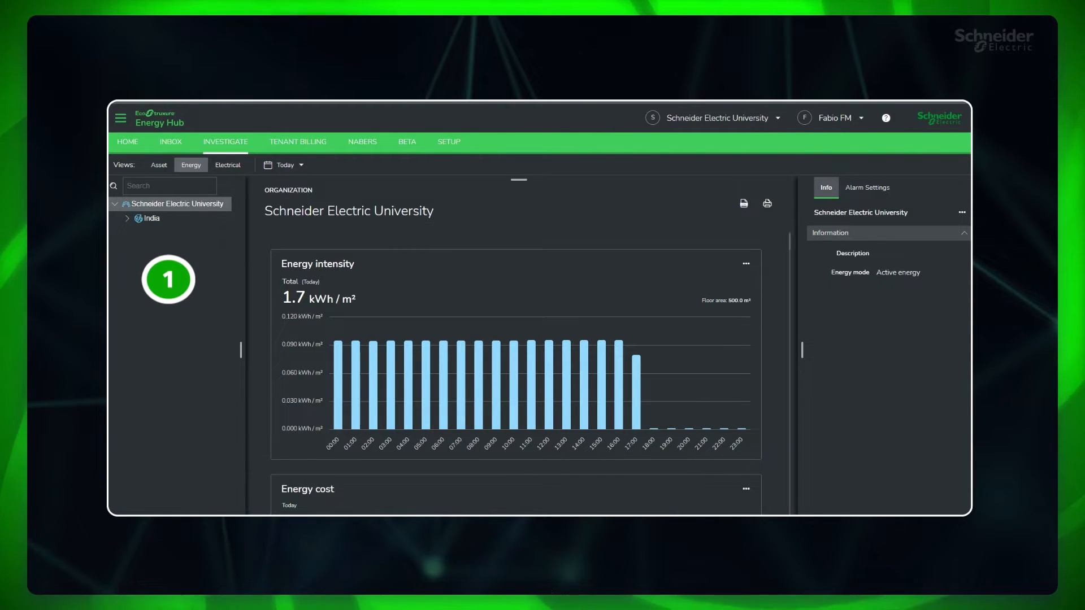
Step: View Big Bites Coffee shop's January bill from the January Tenant Bills list as a PDF
click(449, 141)
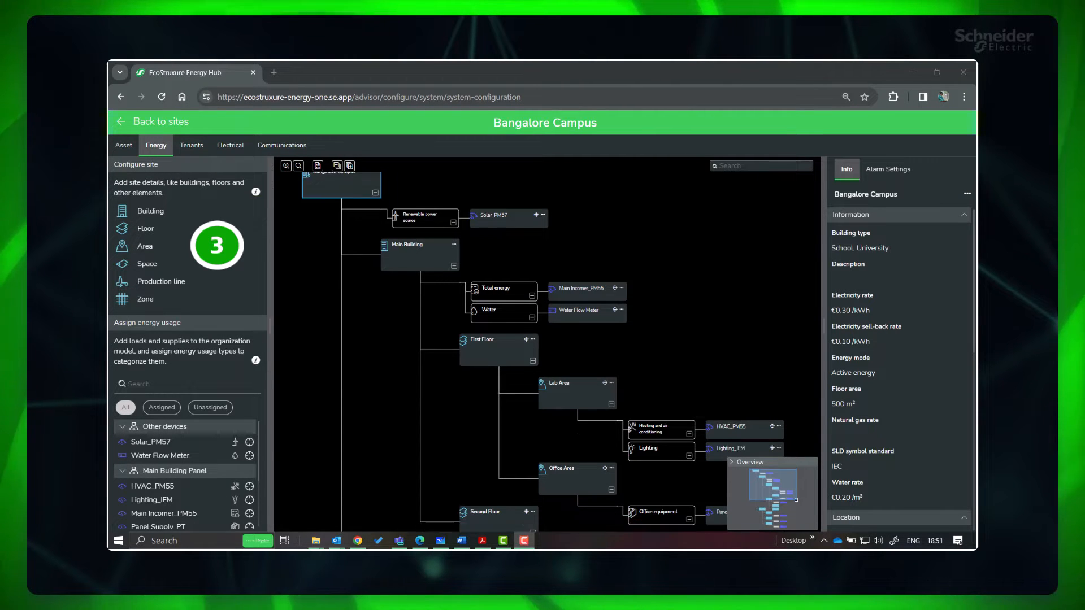
scroll(down, 3)
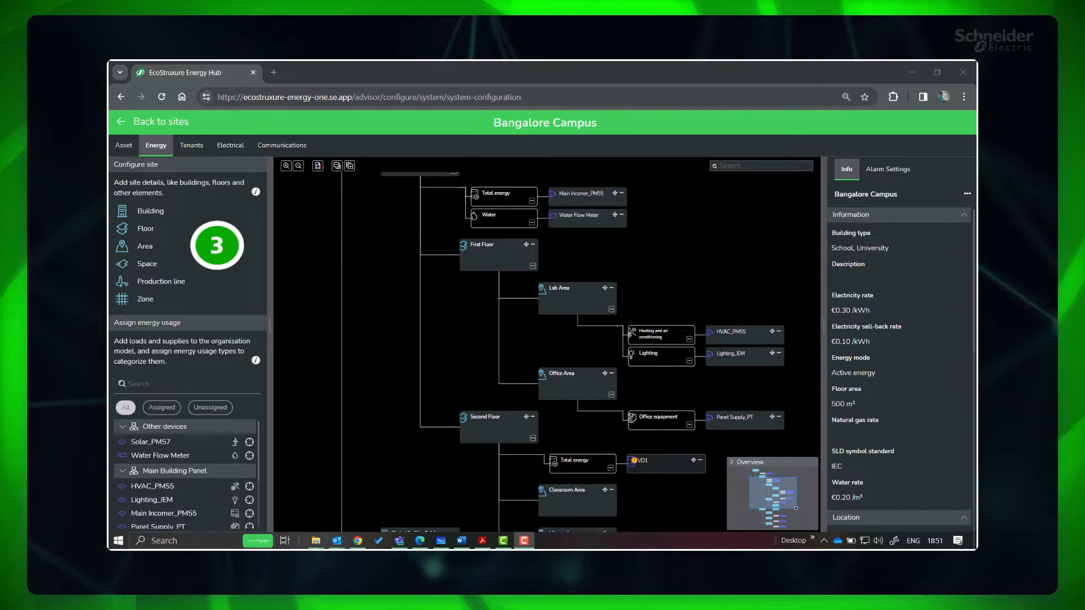
scroll(down, 3)
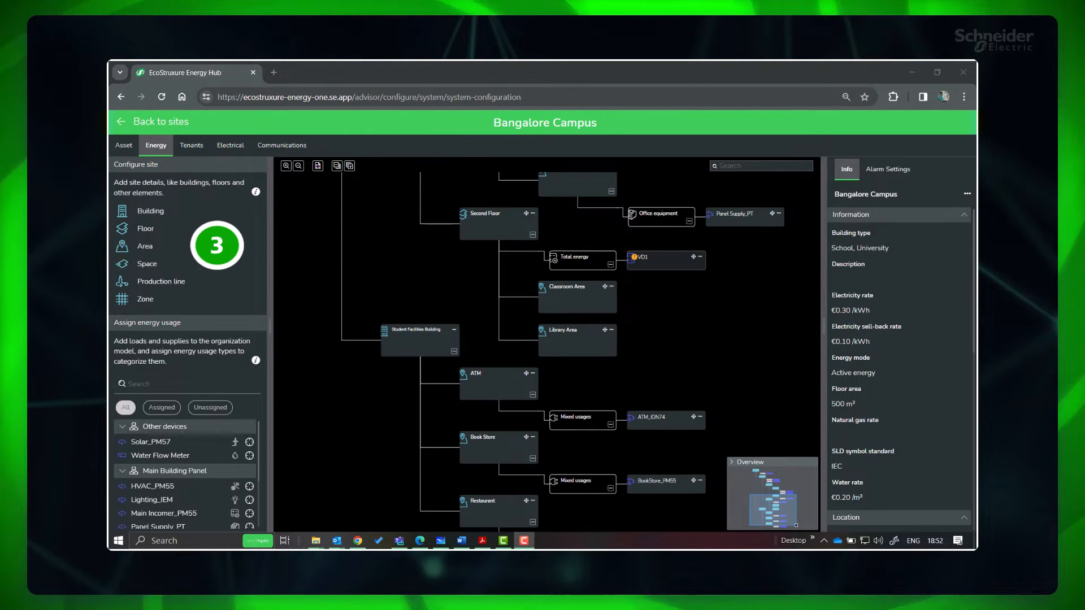
scroll(down, 3)
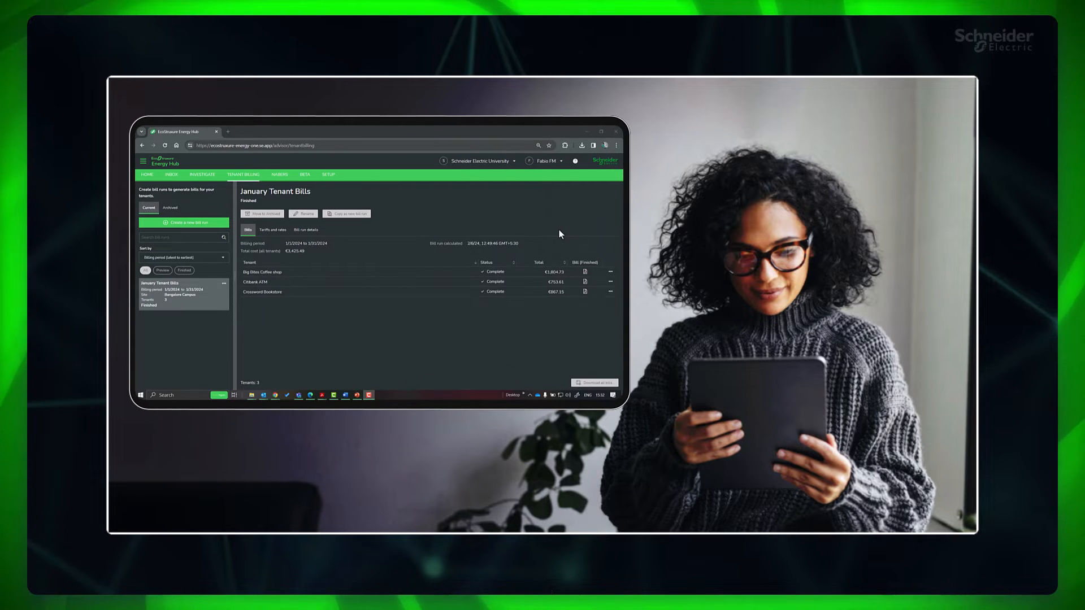
mouse_move(588, 273)
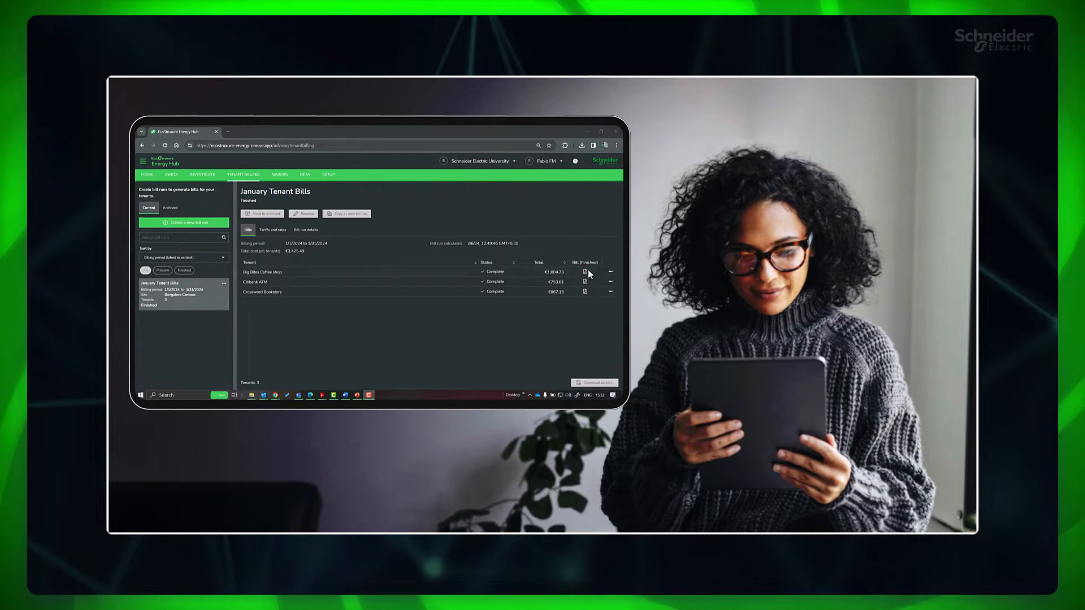
click(586, 271)
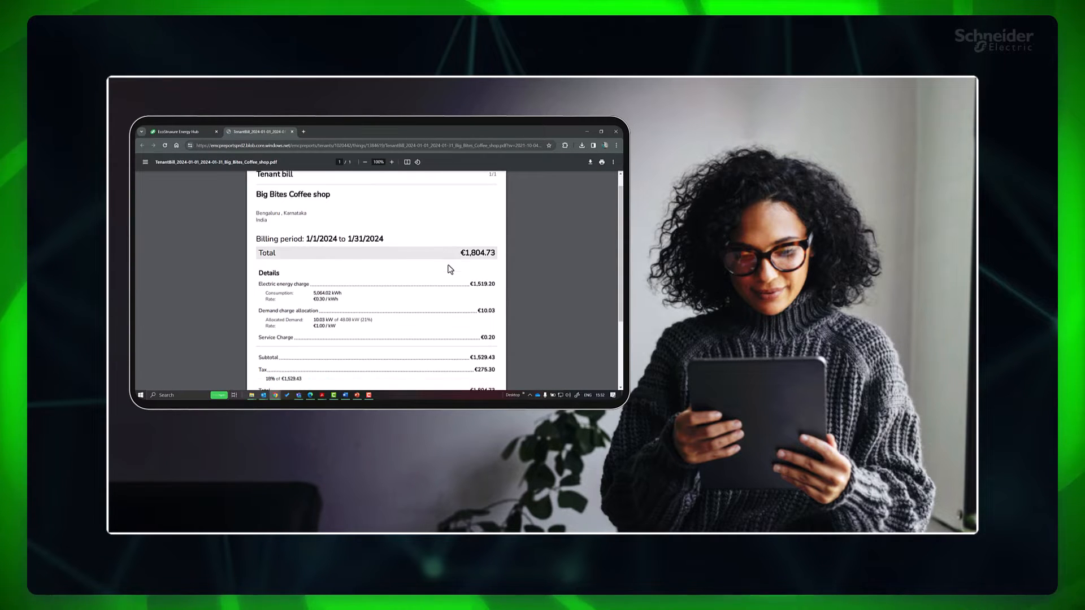
scroll(up, 3)
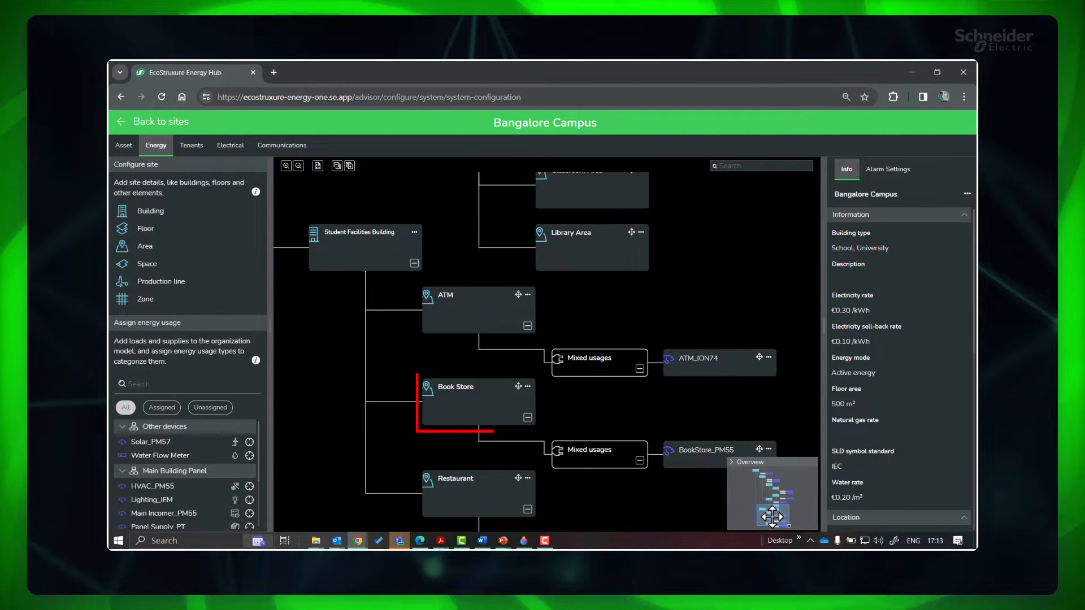
Step: Show the user preferences page with English language and day-month-year dates
click(477, 310)
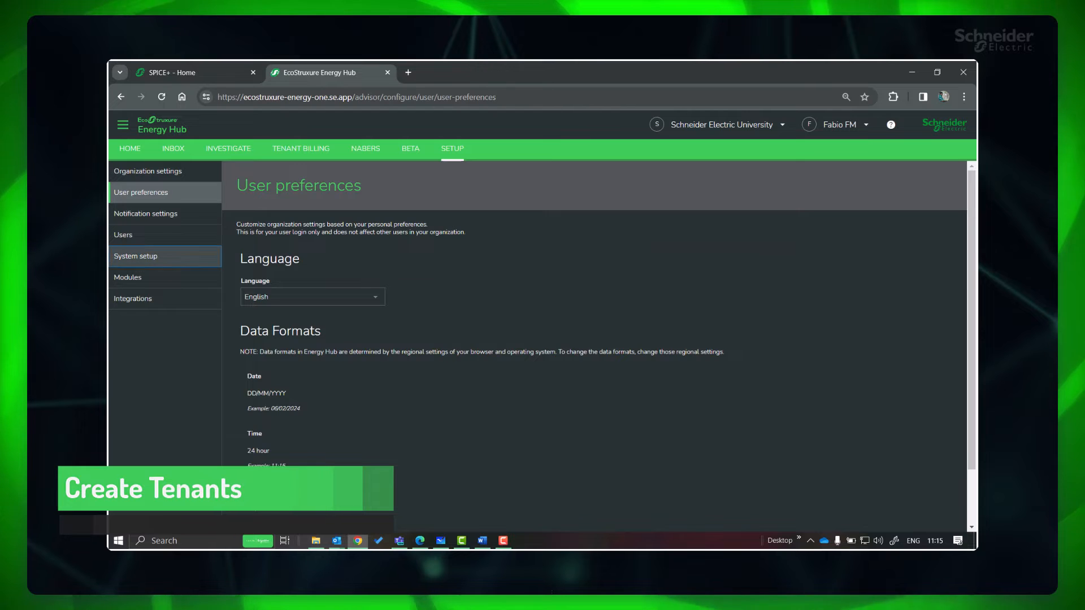
Step: Go from System setup into Bangalore Campus's site configuration and view its empty Tenants list
click(135, 257)
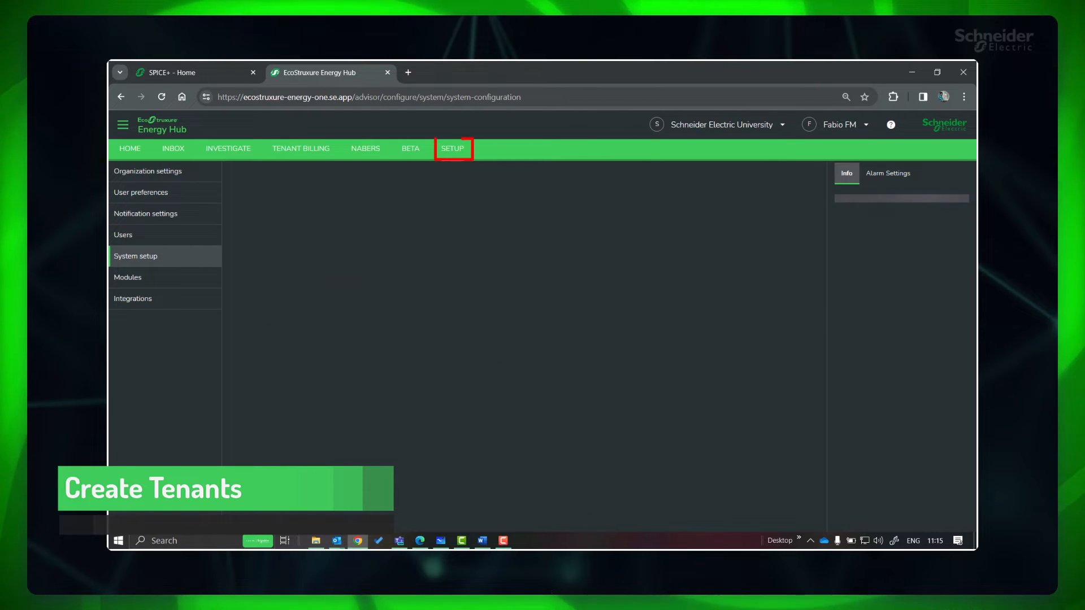
click(136, 257)
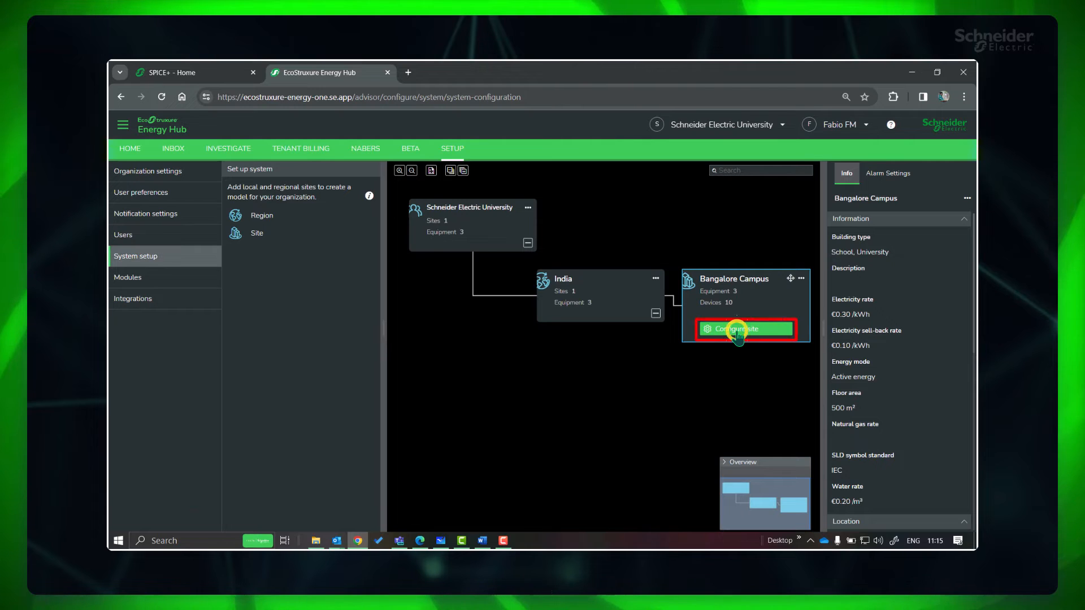
click(738, 329)
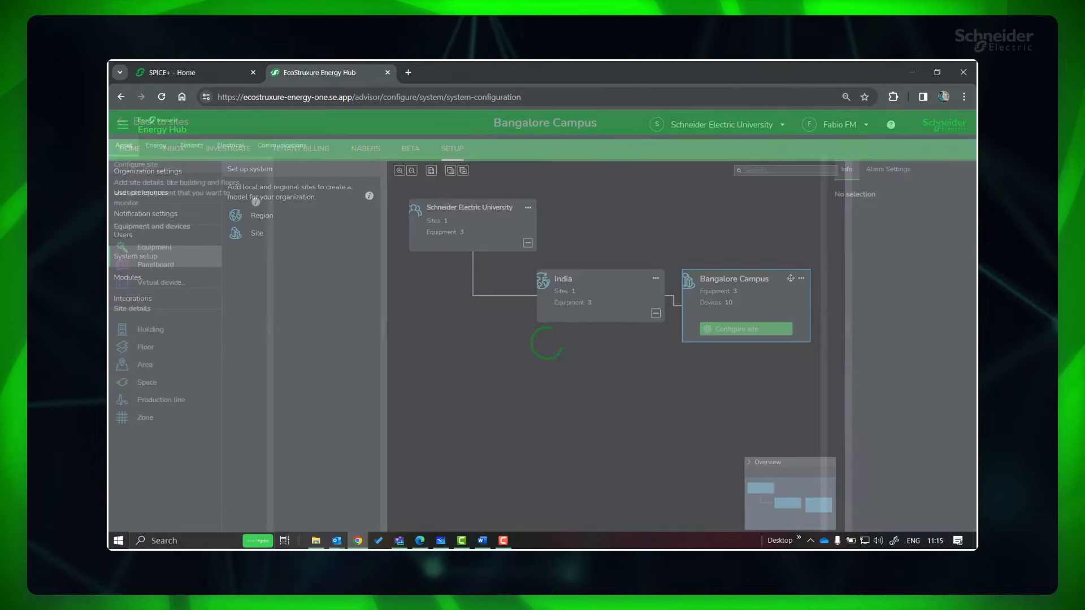
click(192, 145)
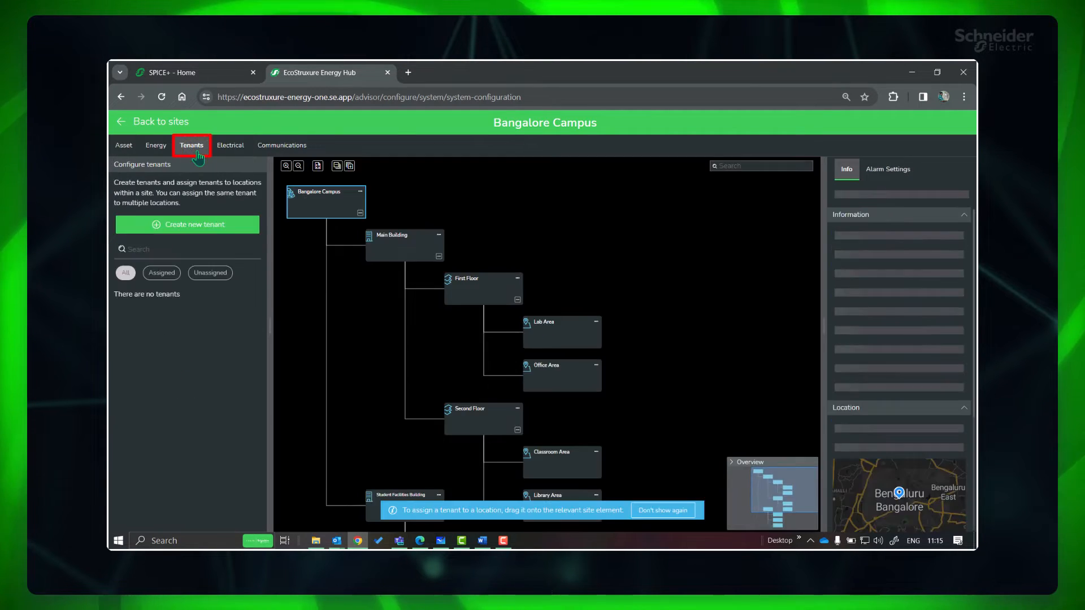
click(326, 201)
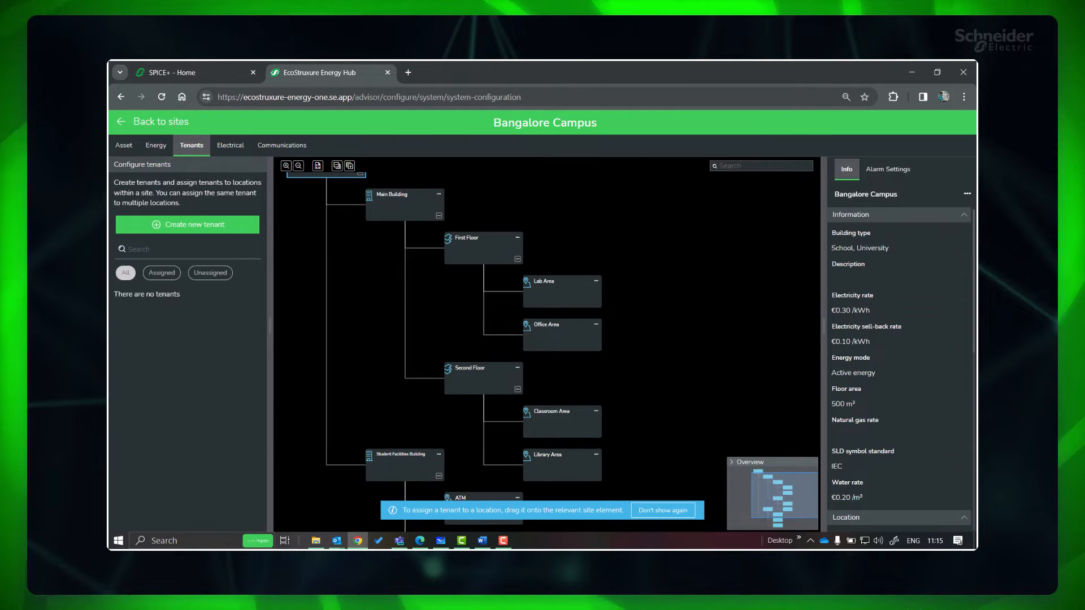
scroll(down, 3)
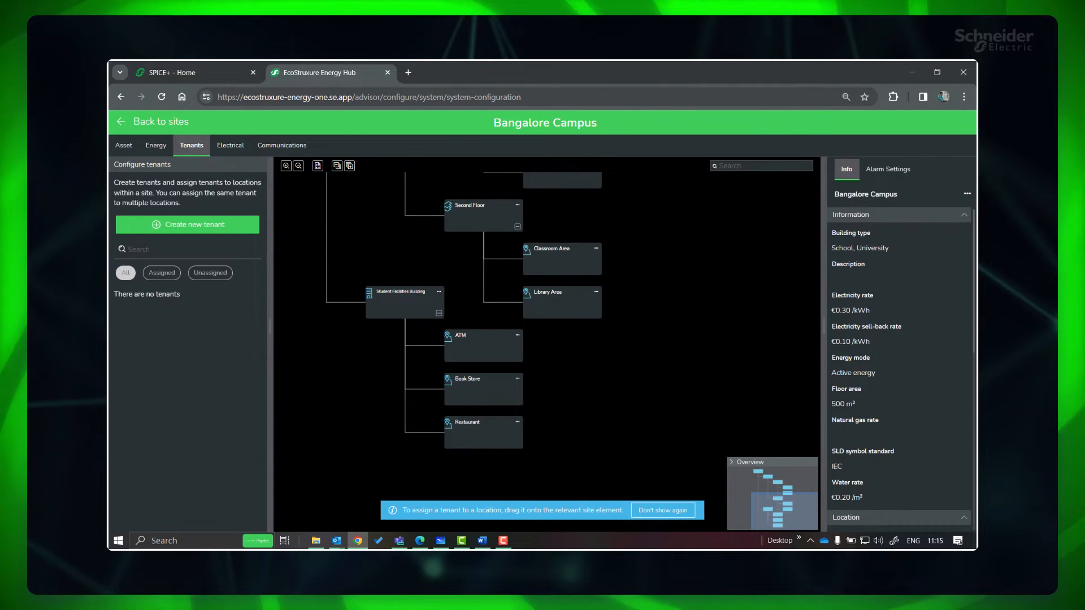
mouse_move(238, 231)
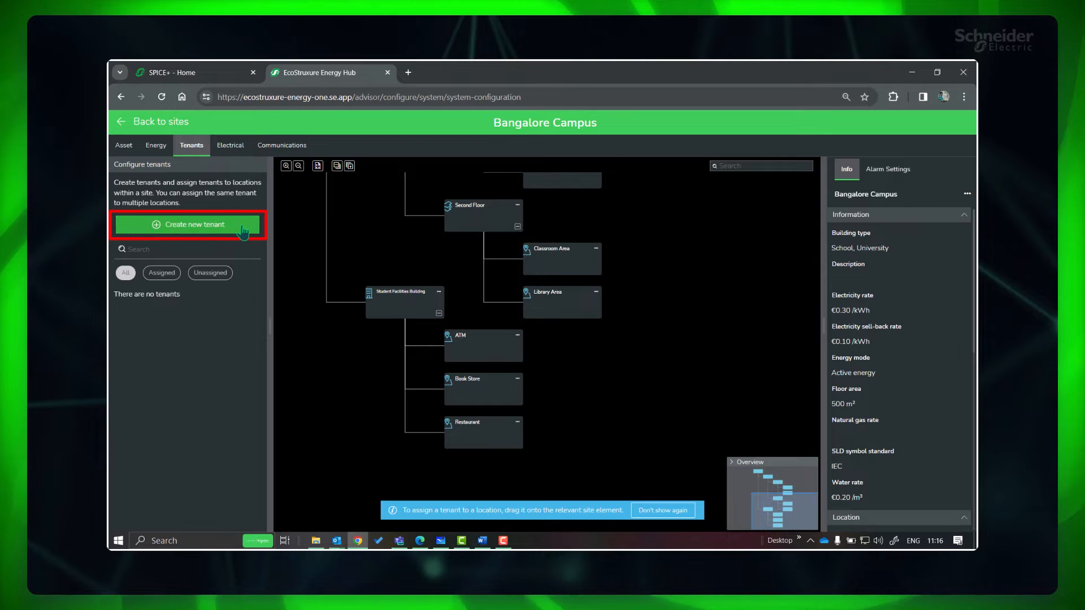
Step: Create tenant Citibank ATM with its Bengaluru address and drop it onto the ATM node
click(187, 224)
text(Citibank ATM)
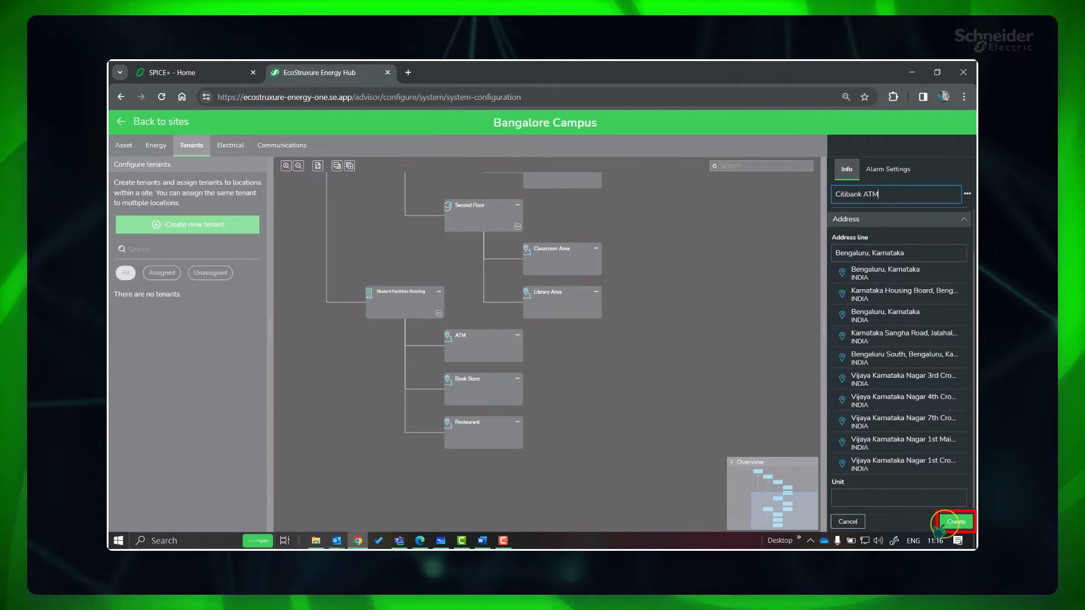
click(953, 522)
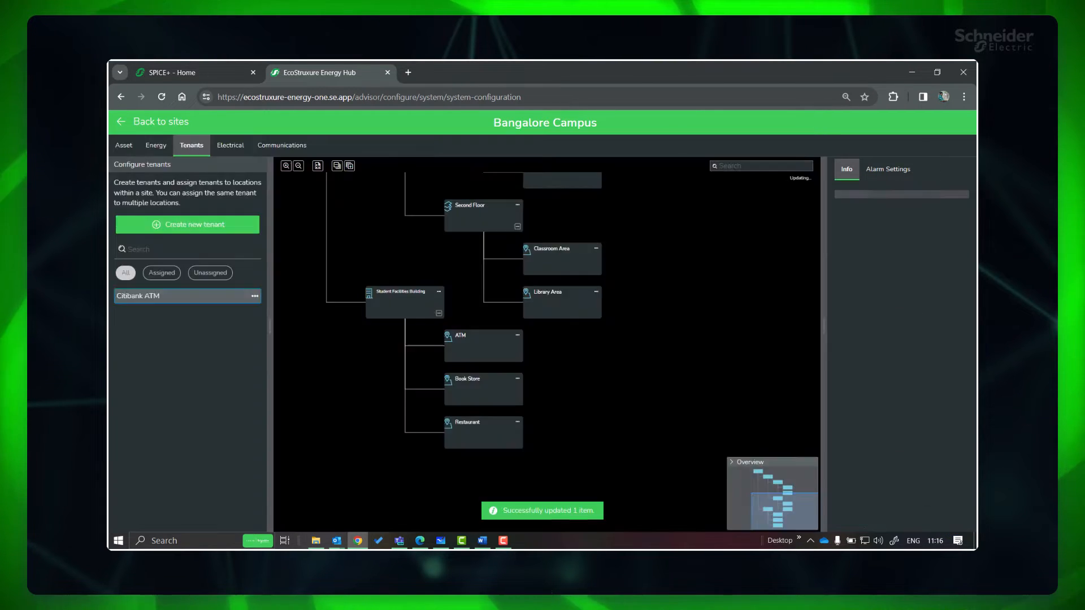
click(166, 295)
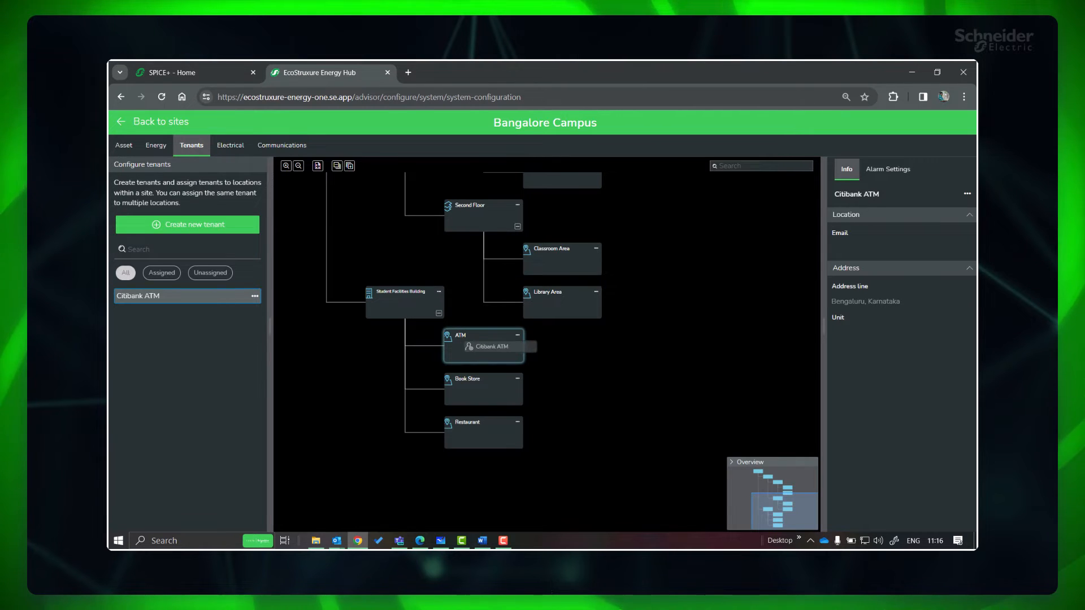
click(485, 347)
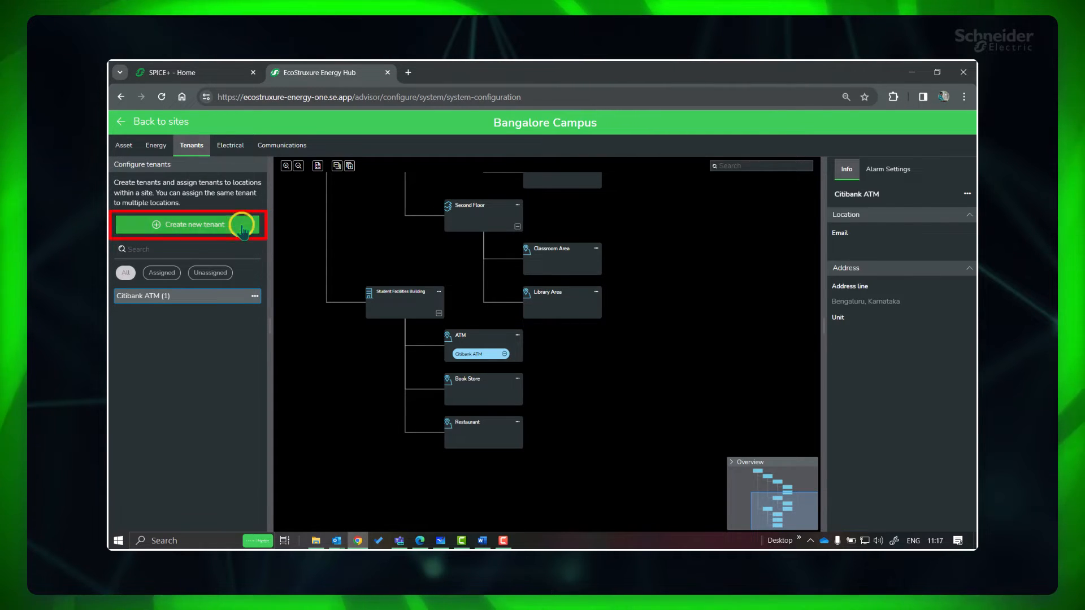
Step: Create tenant Crossword Bookstore and drop it onto the Book Store node
click(189, 224)
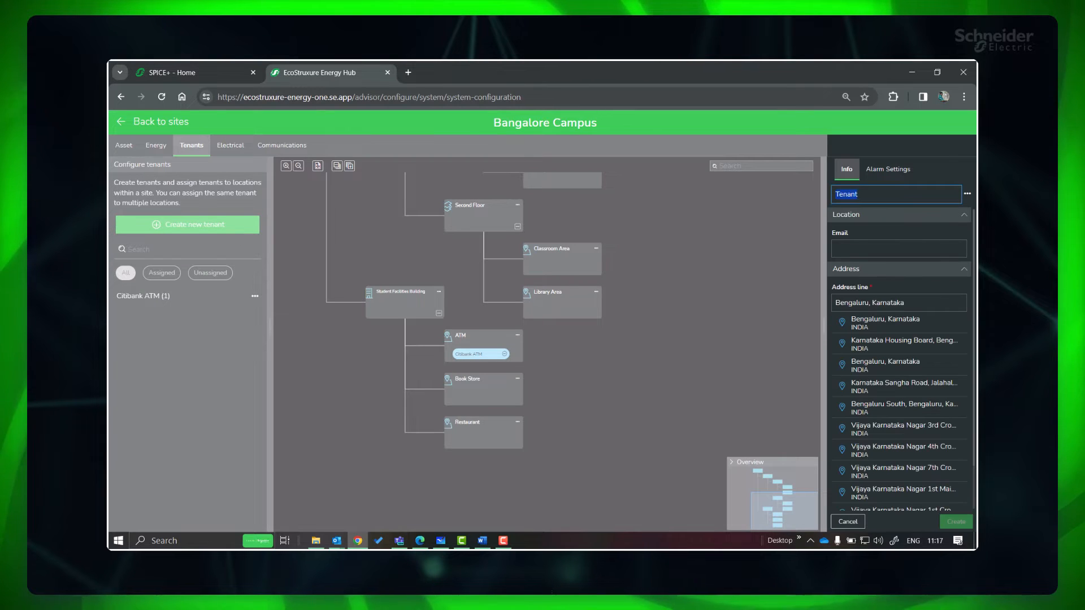
text(Crossword Bookstore)
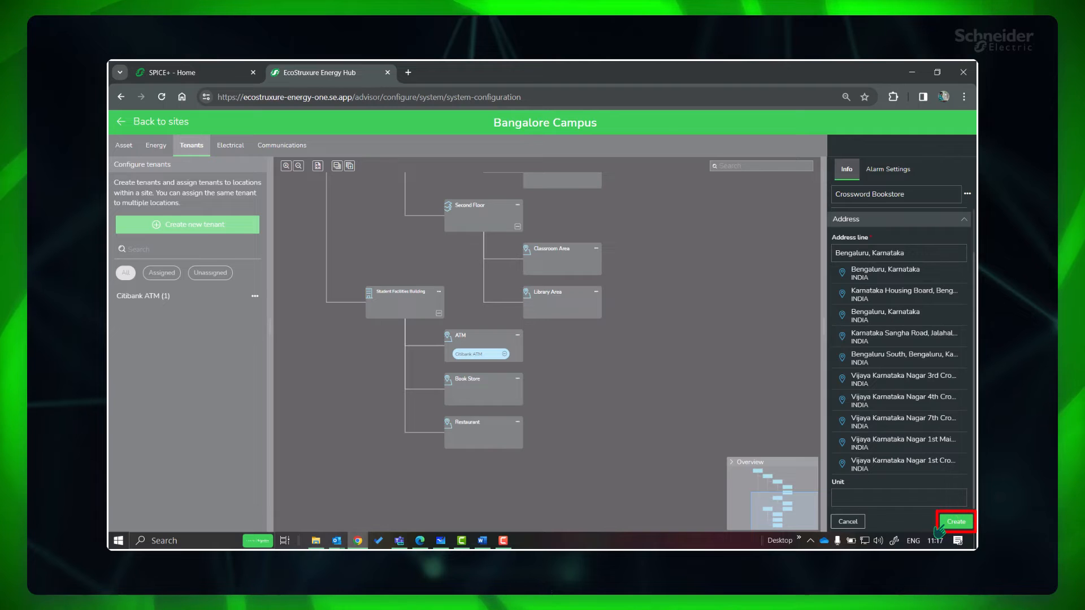
click(956, 521)
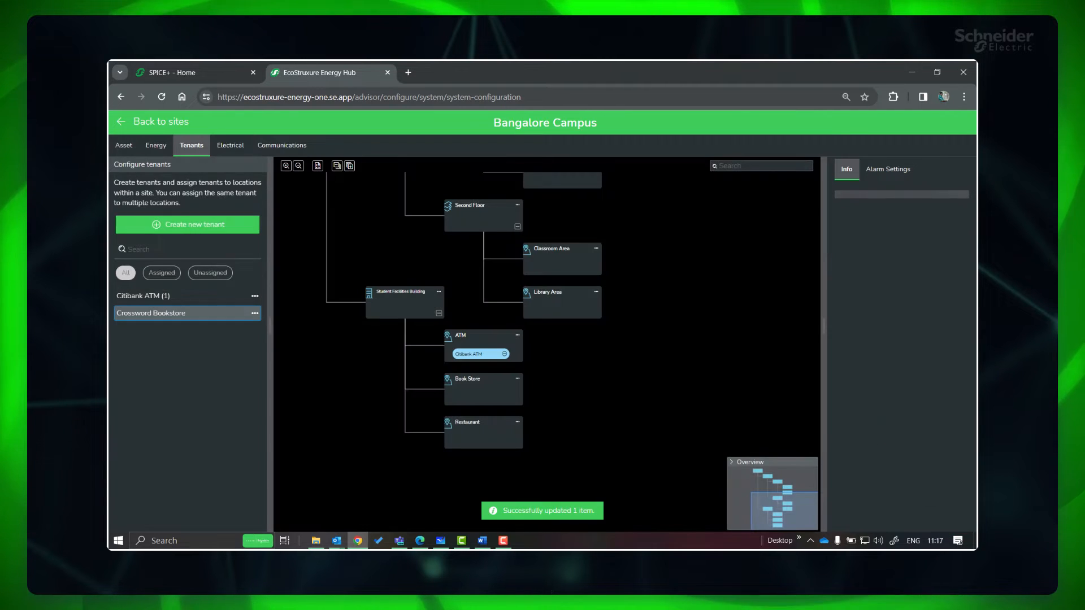
click(150, 313)
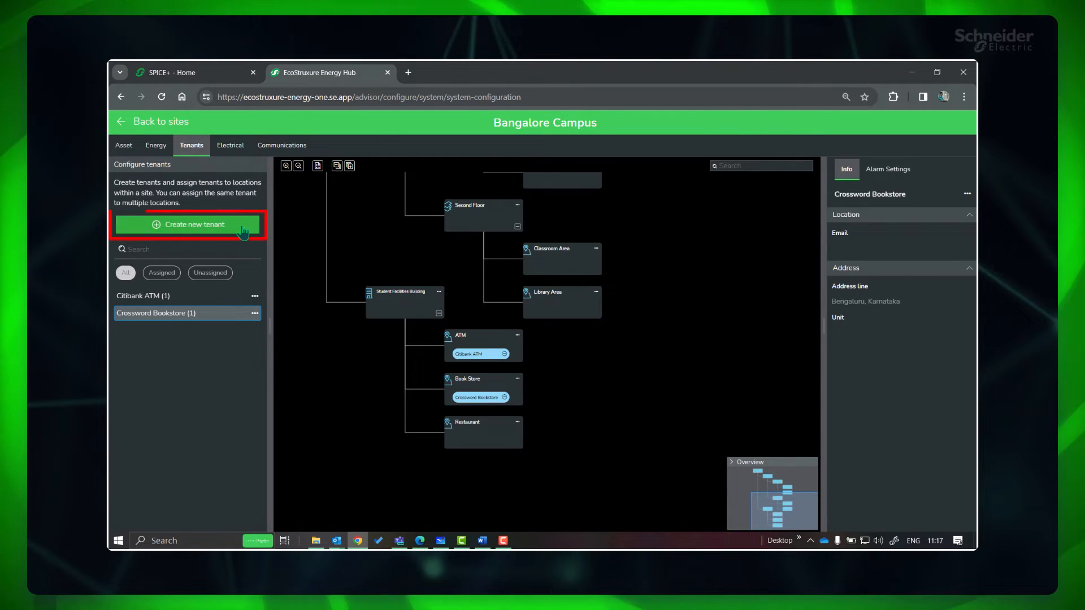
Step: Create tenant Big Bites Coffee shop for the Restaurant node and return to the setup model
click(187, 223)
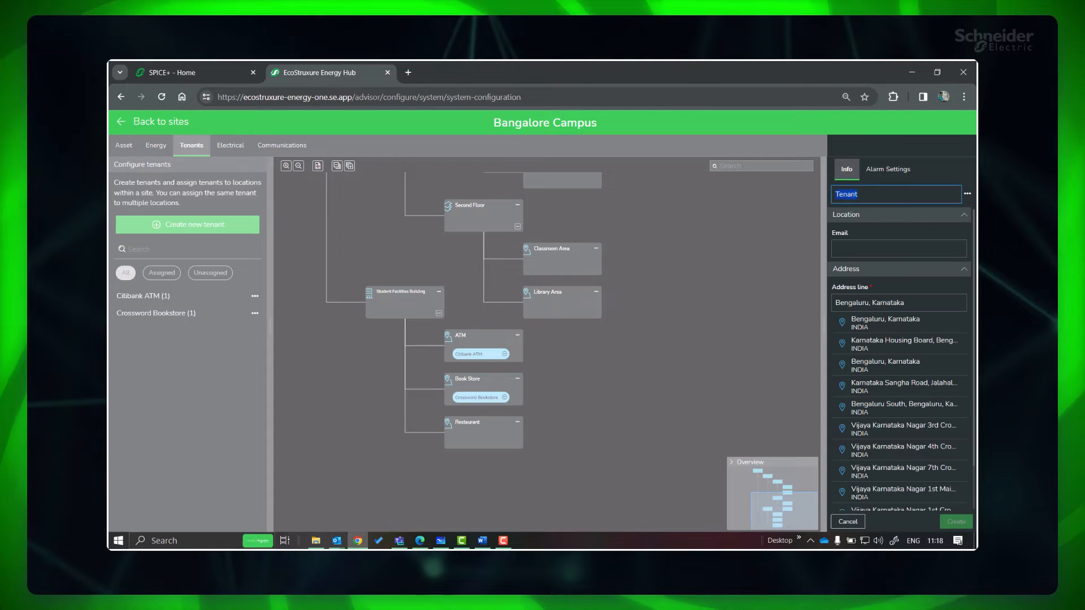
text(Big Bites Coffee shop)
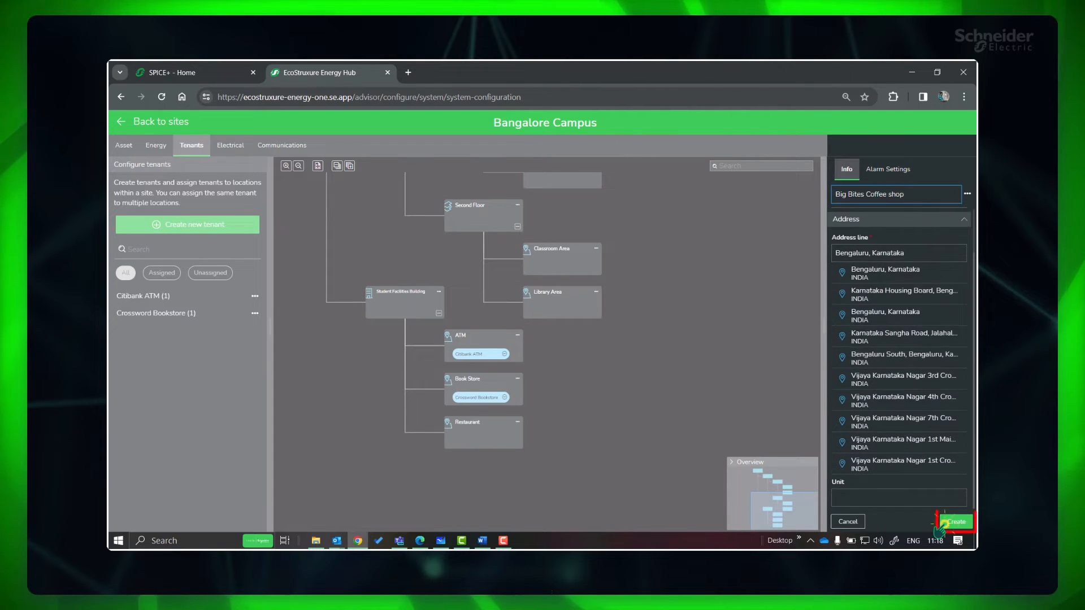
click(956, 521)
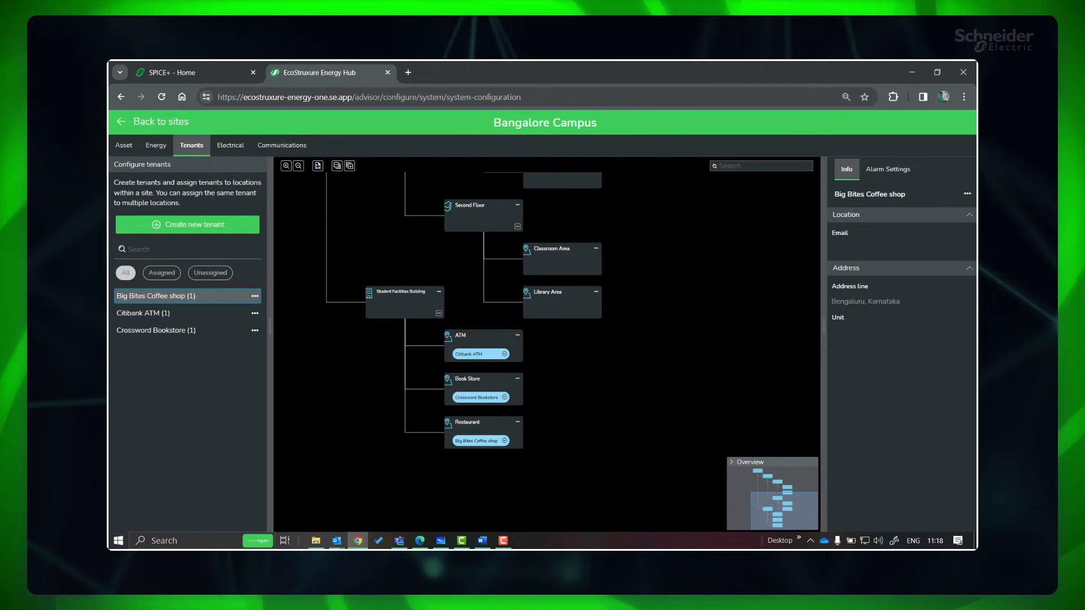
click(252, 73)
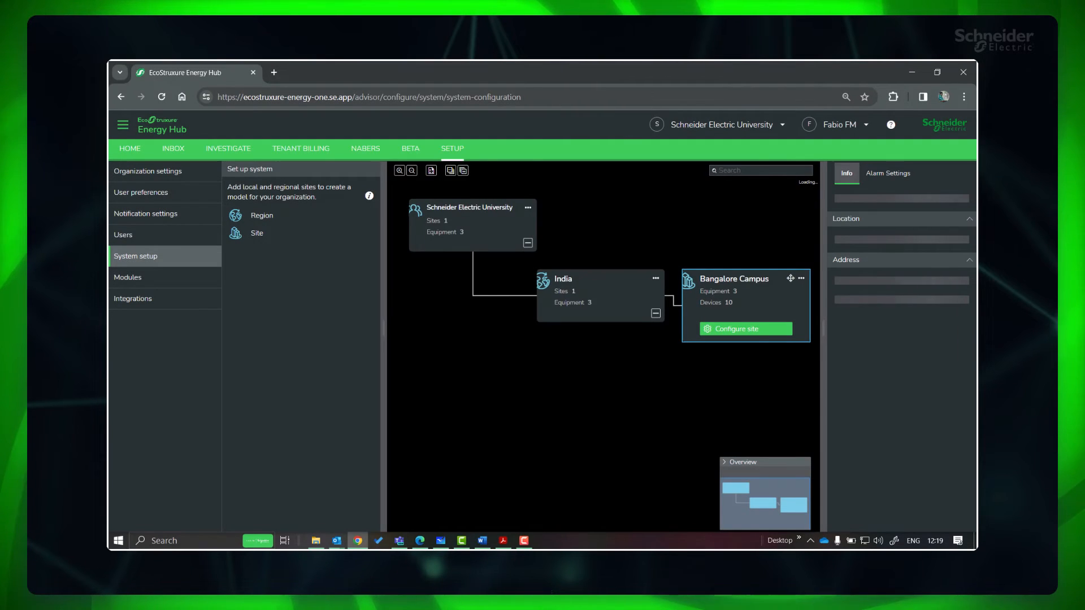
mouse_move(301, 148)
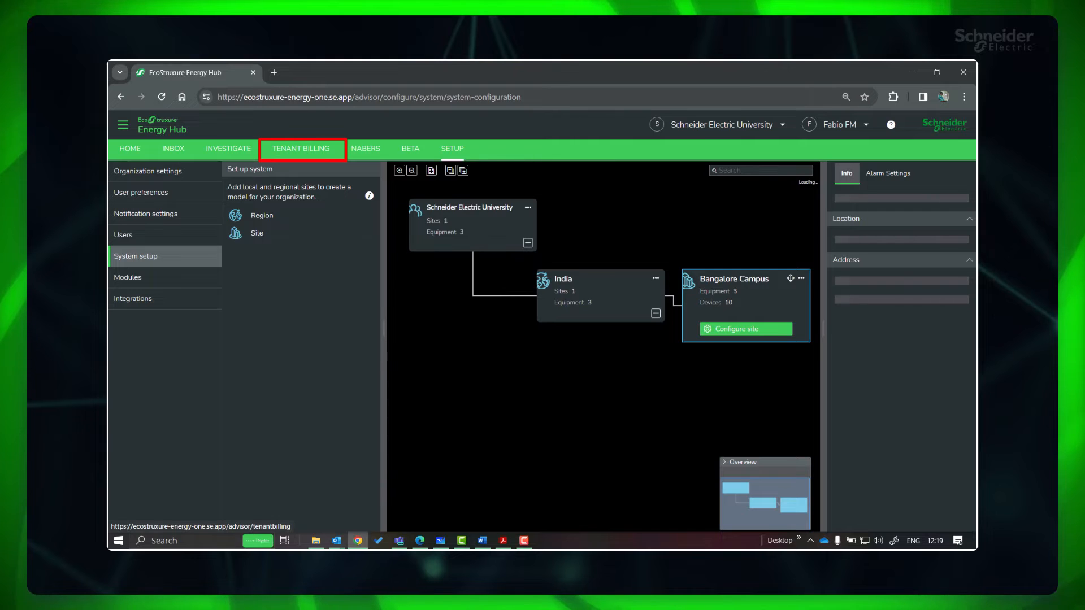
Step: In Tenant Billing, create bill run 'January Tenant Bills' from scratch for 01-01-2024 to 31-01-2024
click(301, 148)
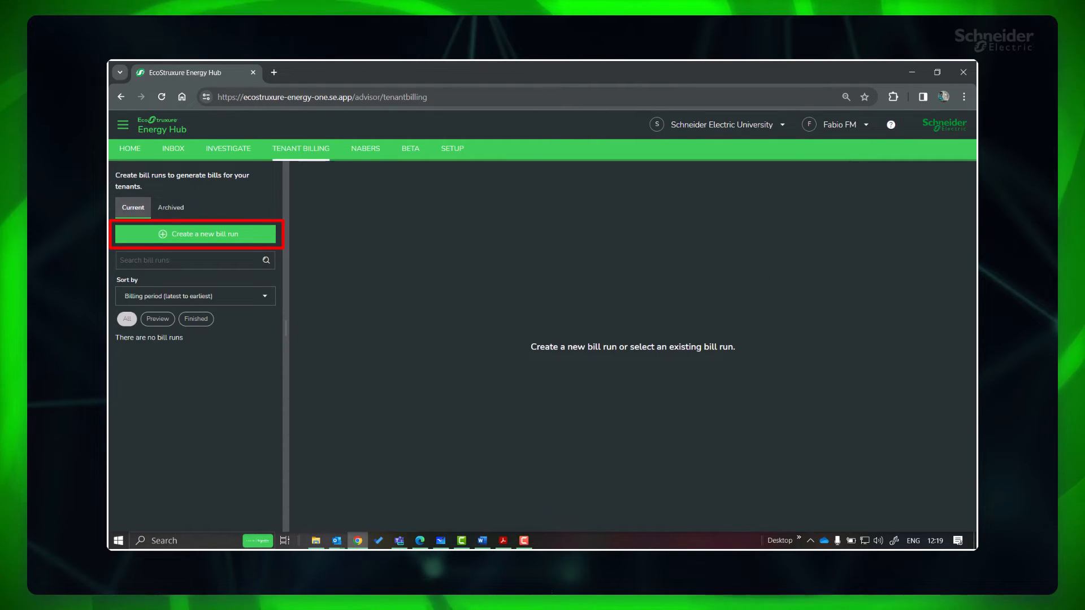
click(196, 233)
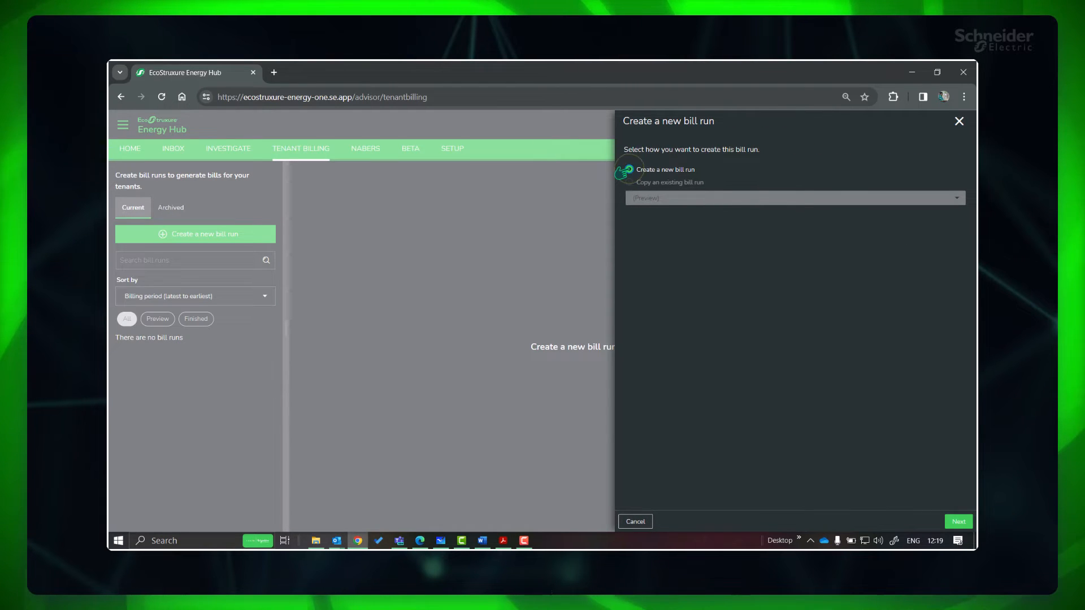
click(957, 521)
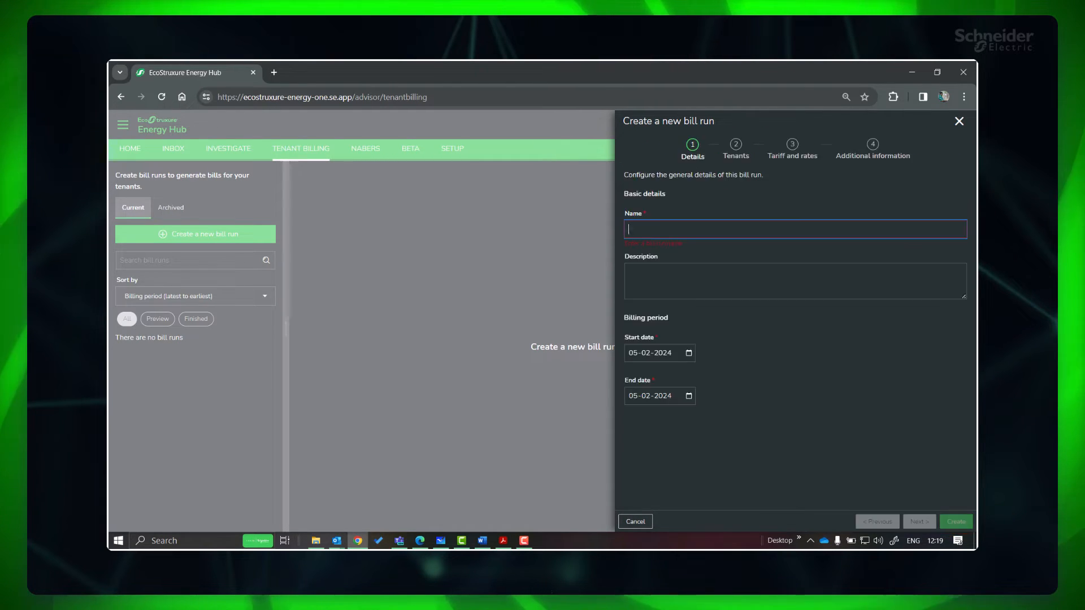
text(January Tenant Bills)
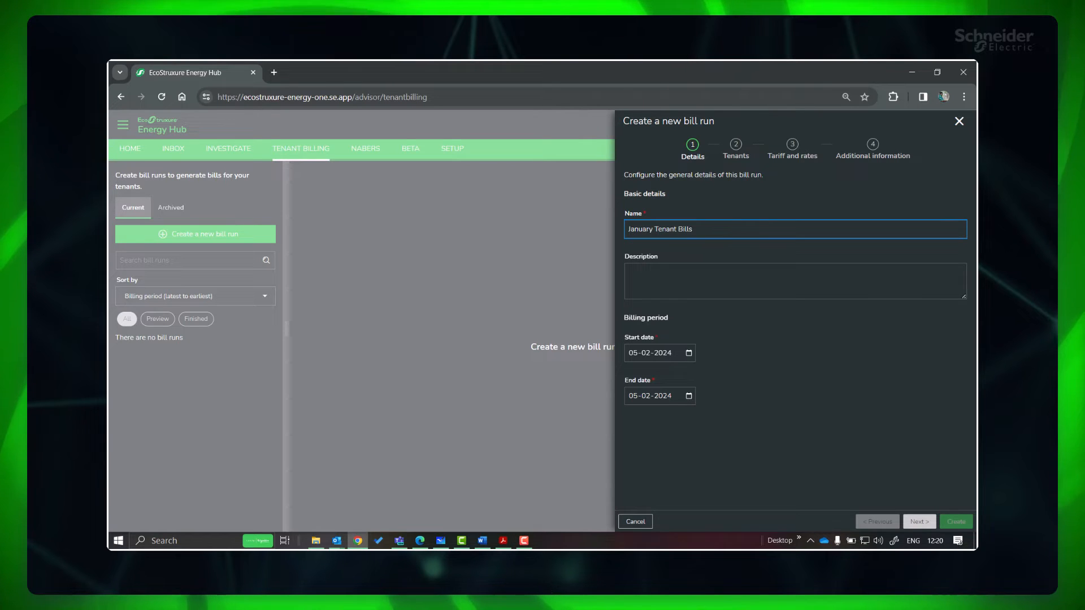
click(689, 352)
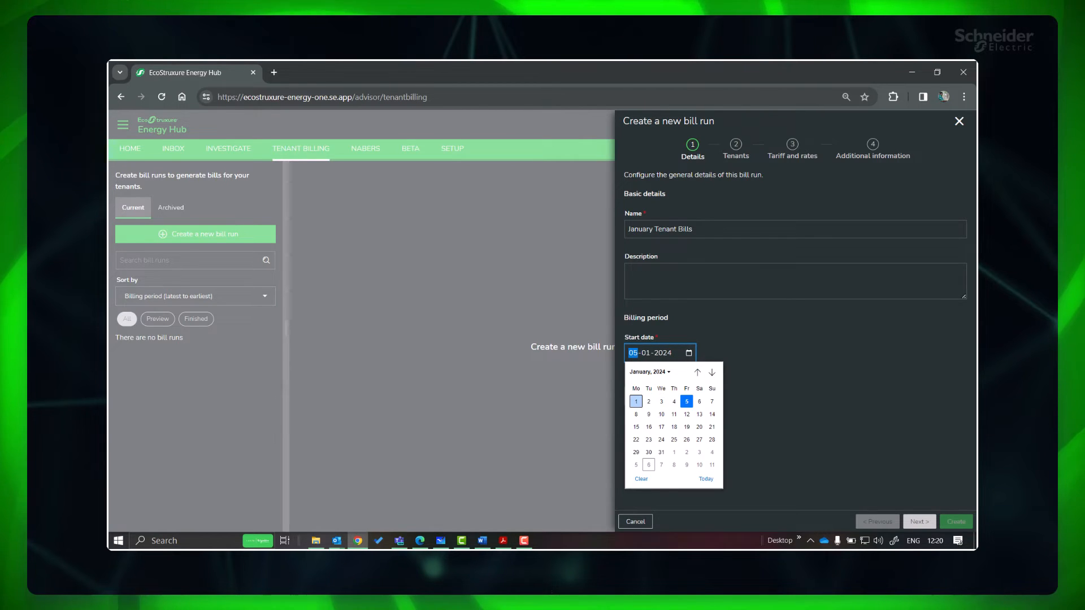
click(635, 401)
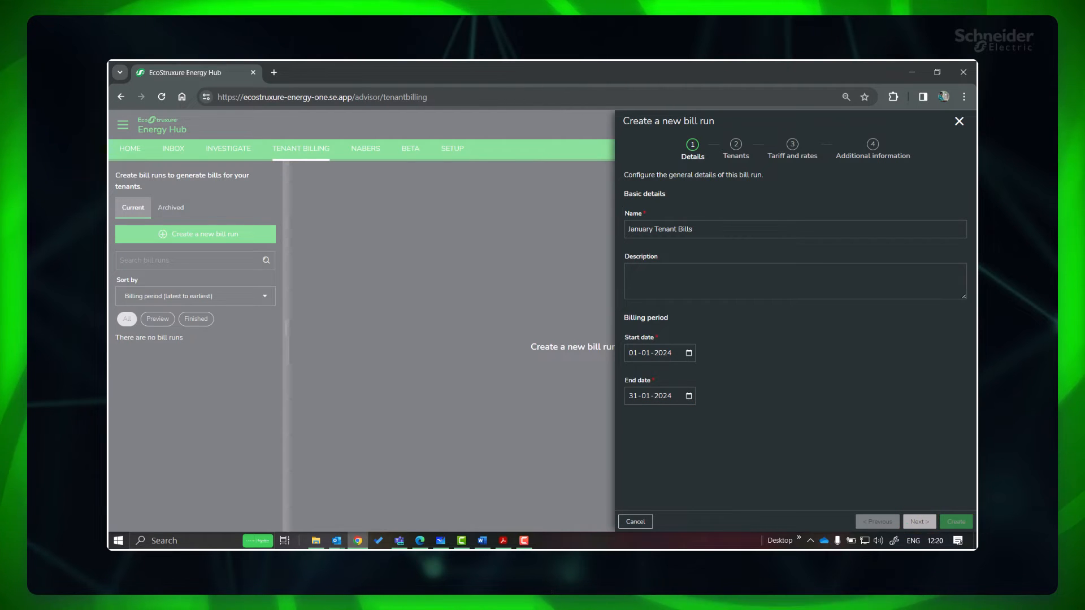
click(917, 521)
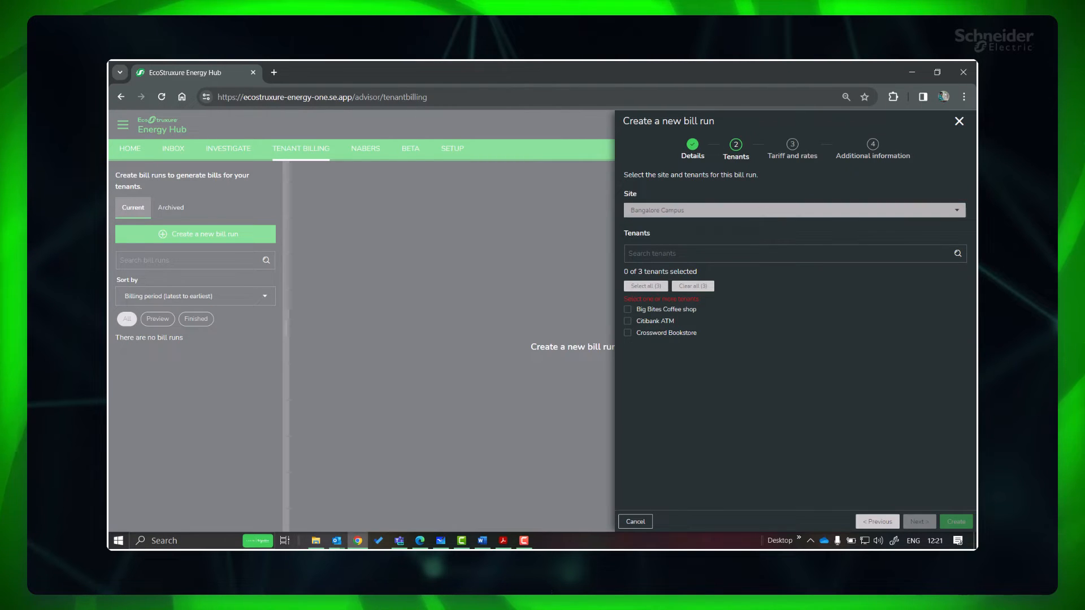
Step: Tick Big Bites Coffee shop, Citibank ATM and Crossword Bookstore, then continue to tariffs
click(628, 310)
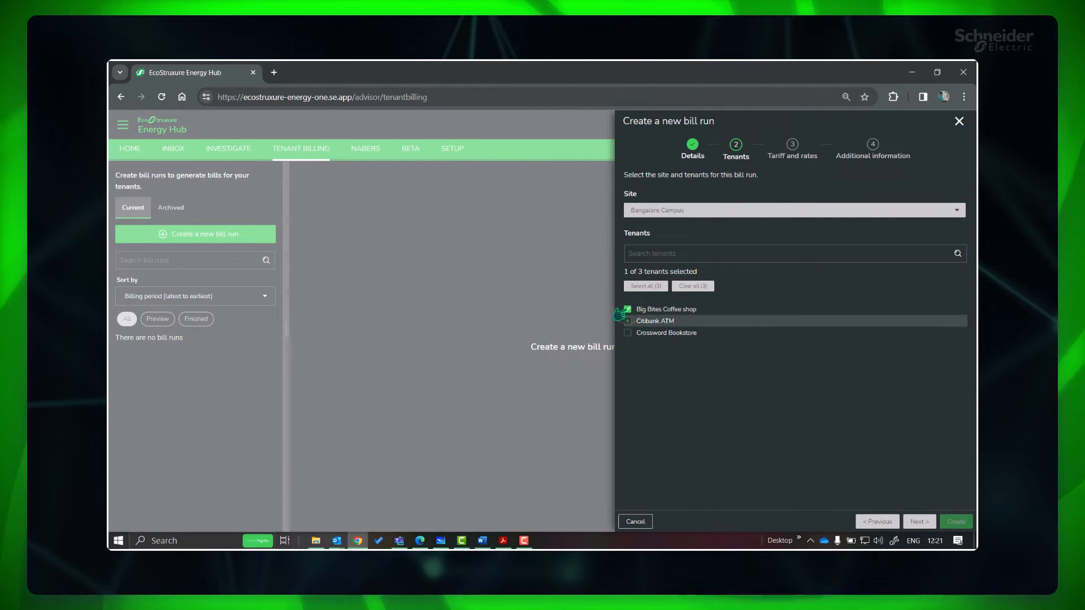
click(646, 286)
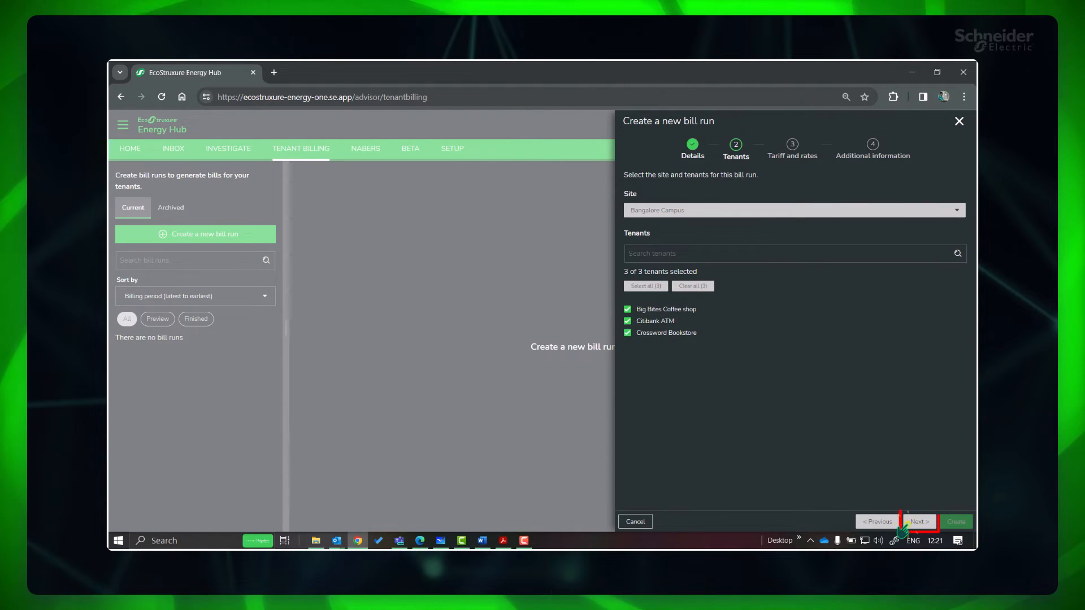
click(918, 521)
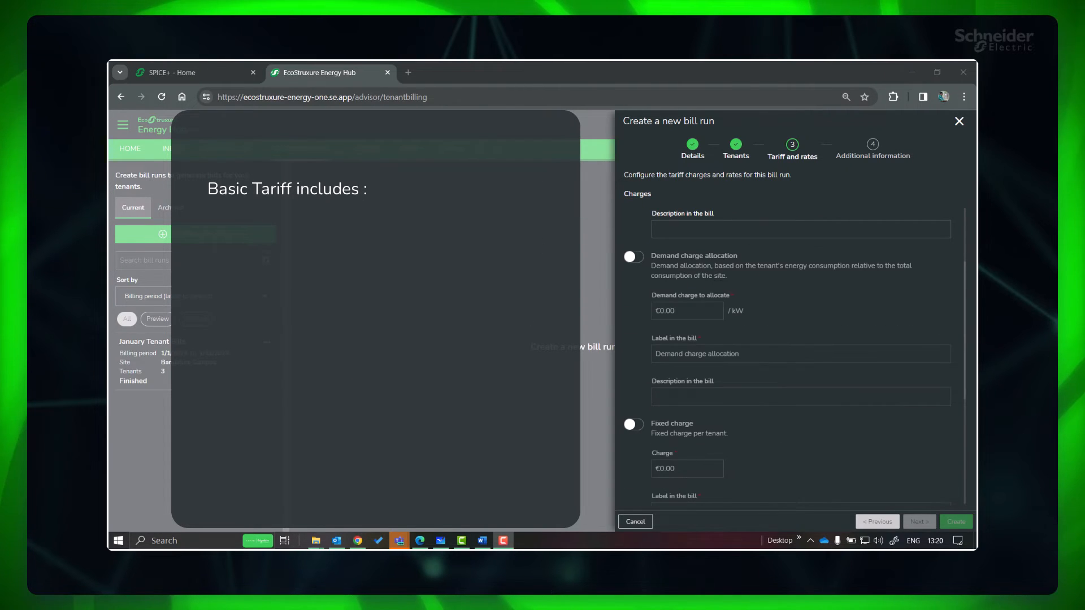
Step: Enable energy rate 0.3 €/kWh and demand charge allocation at 1 €/kW
click(631, 257)
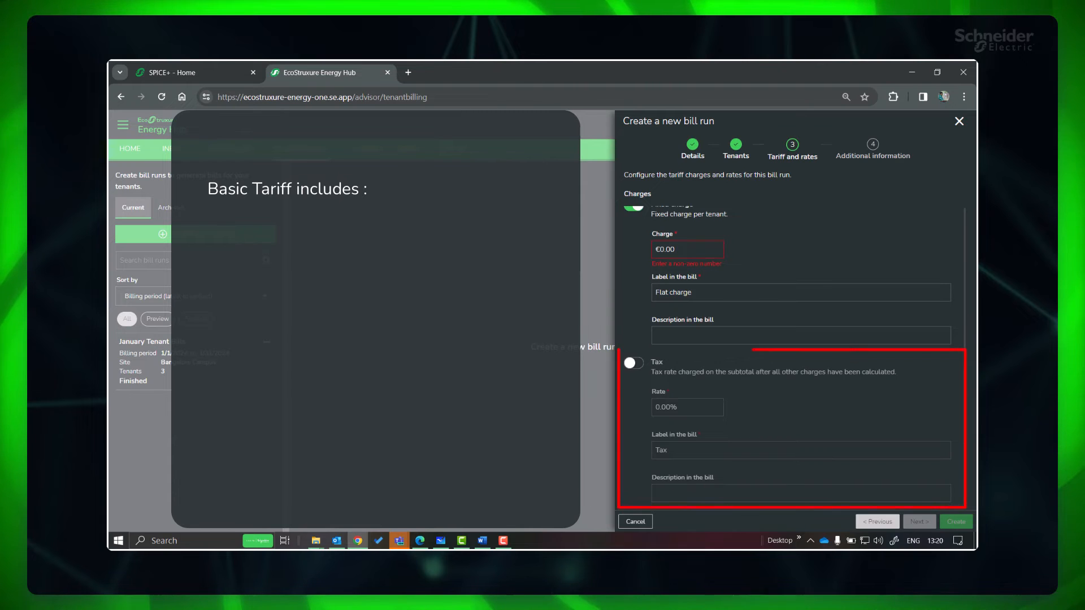
click(631, 363)
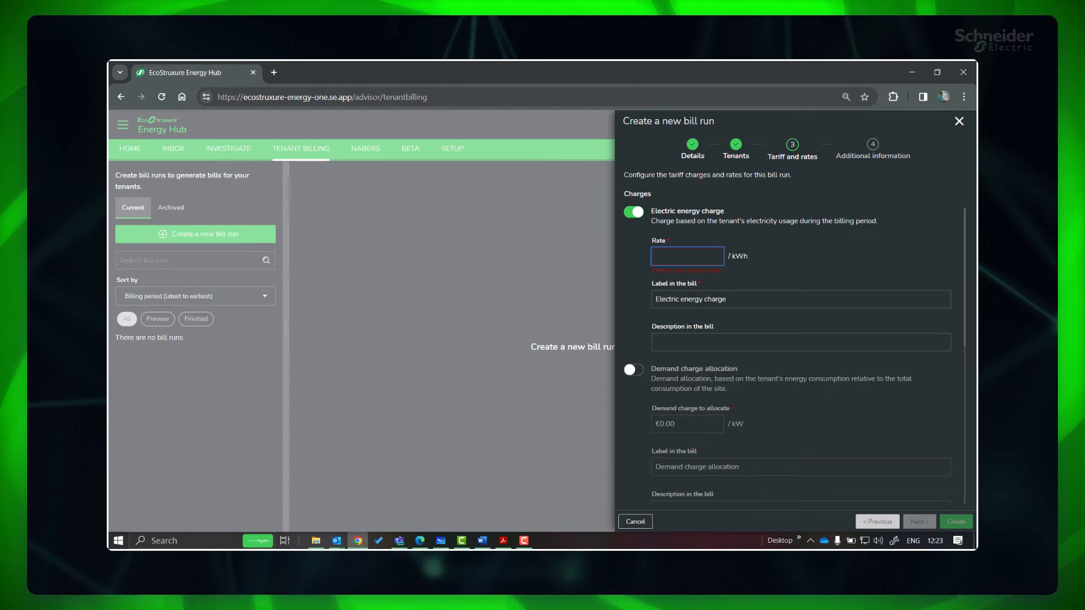
text(0.3)
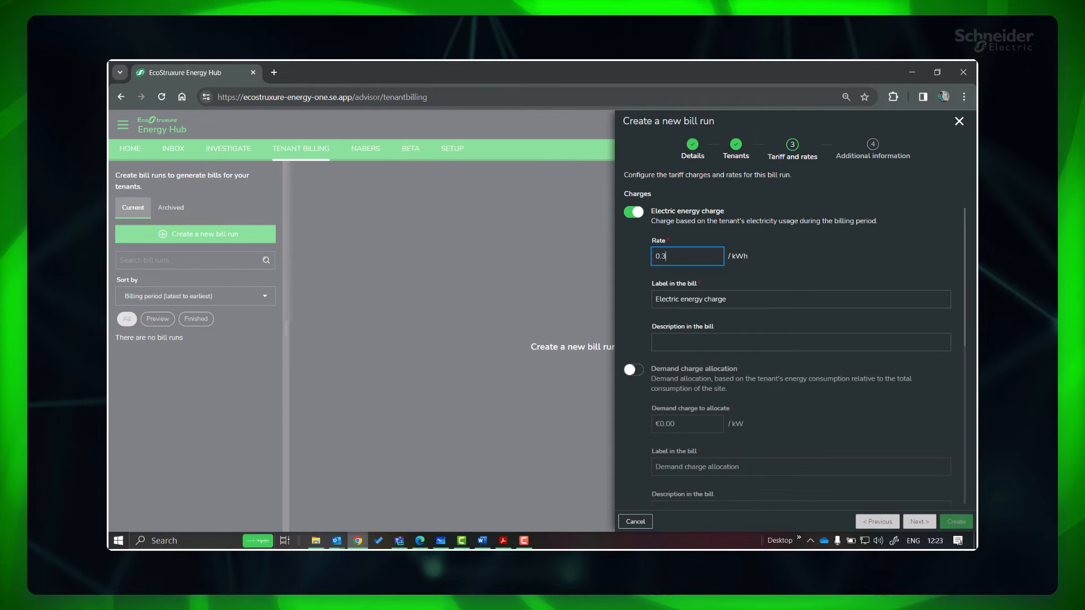
click(633, 370)
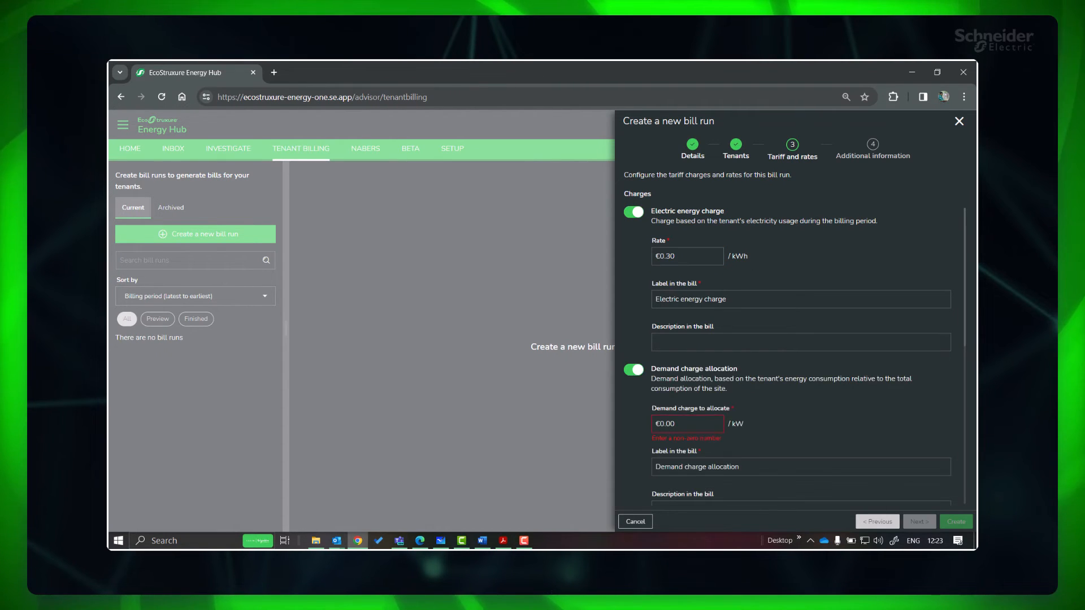
text(1)
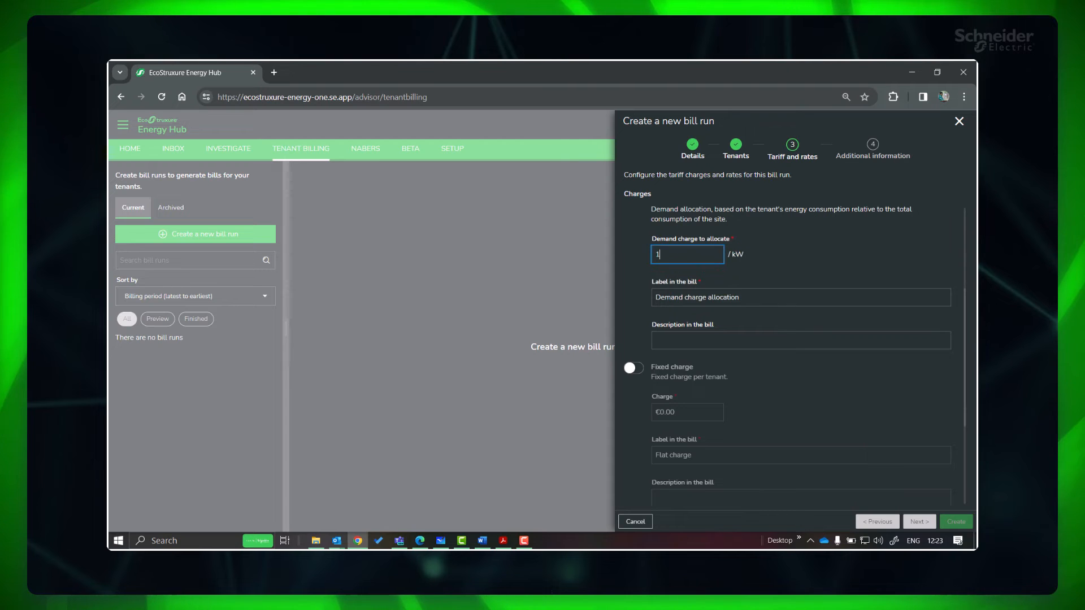
Step: Enable a 0.20 fixed charge labelled Service Charge with 18% tax and continue to additional information
scroll(down, 3)
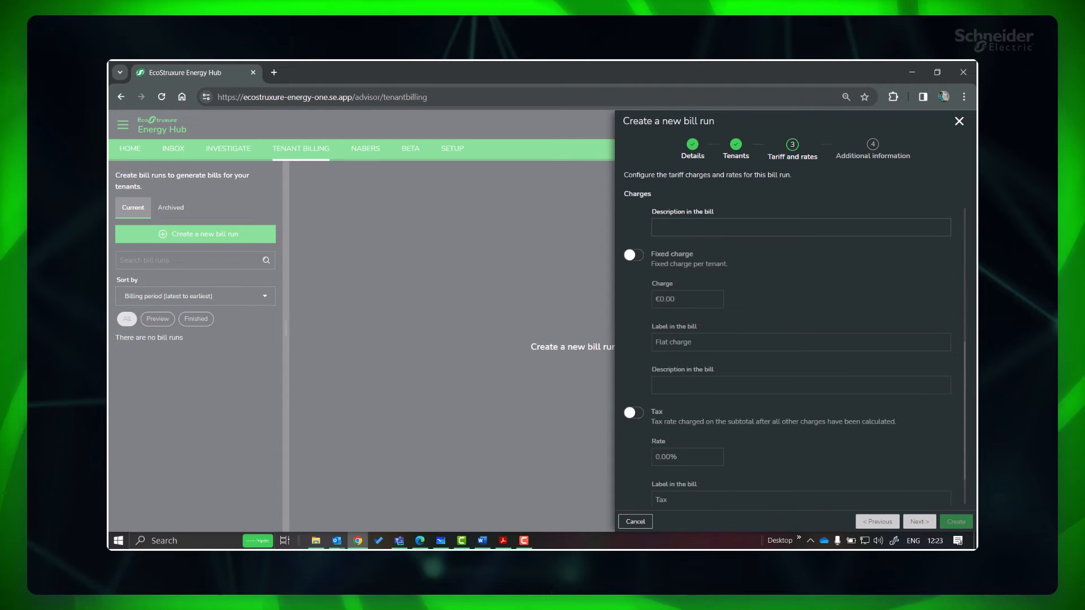
click(631, 254)
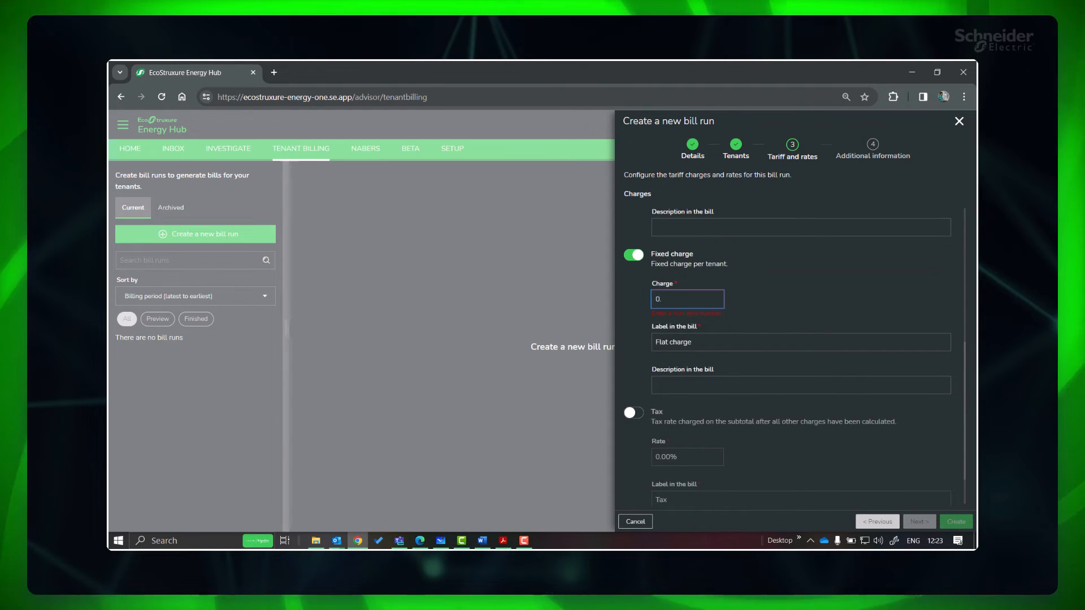
text(Service)
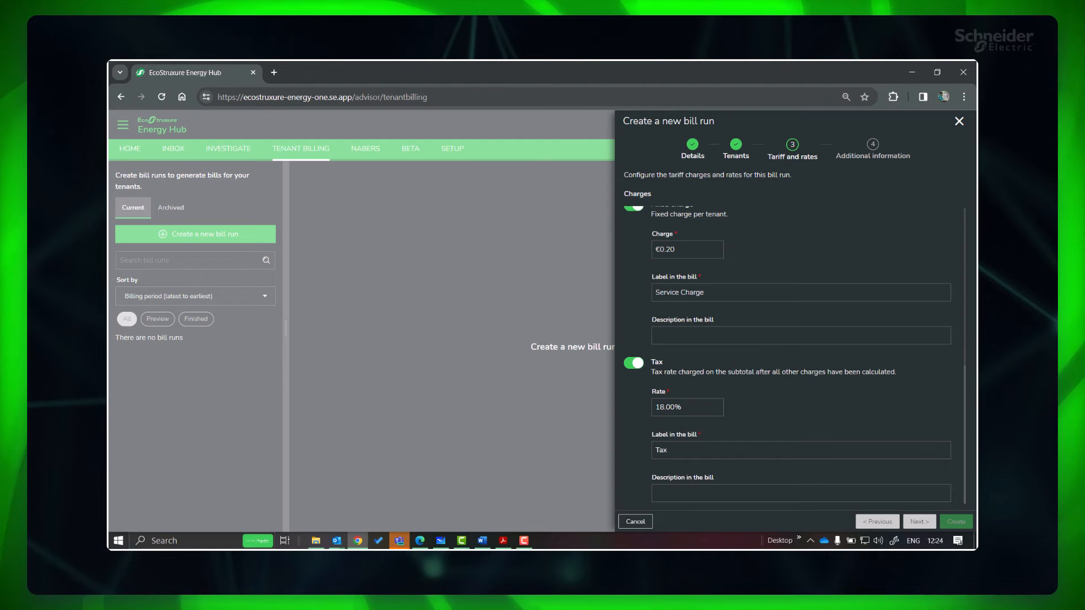
click(919, 521)
text(Let's use energy responsibly and work towards a more sustainable future!)
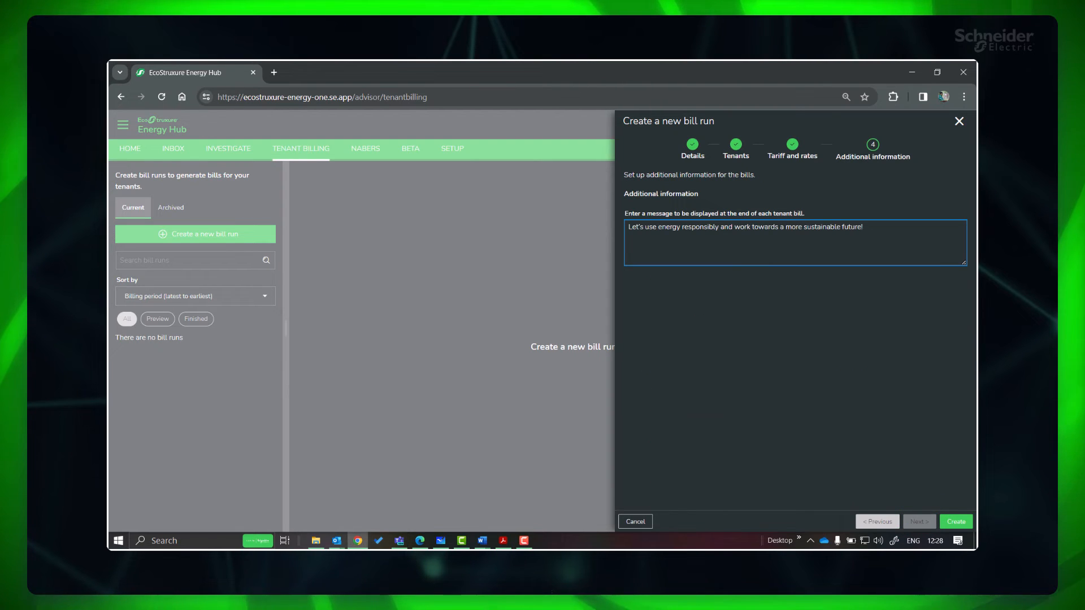
Step: Create the January bill run with the sustainability closing message, totalling €3,425.49
click(956, 522)
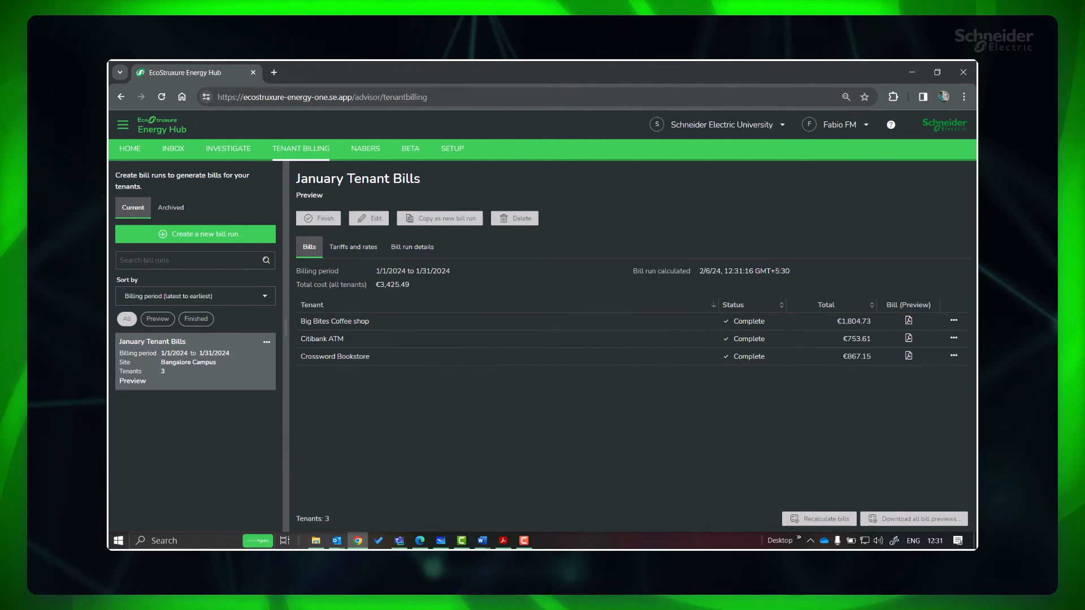
Step: View the Big Bites preview bill, then the Citibank ATM preview bill (€753.61) as a PDF
click(909, 320)
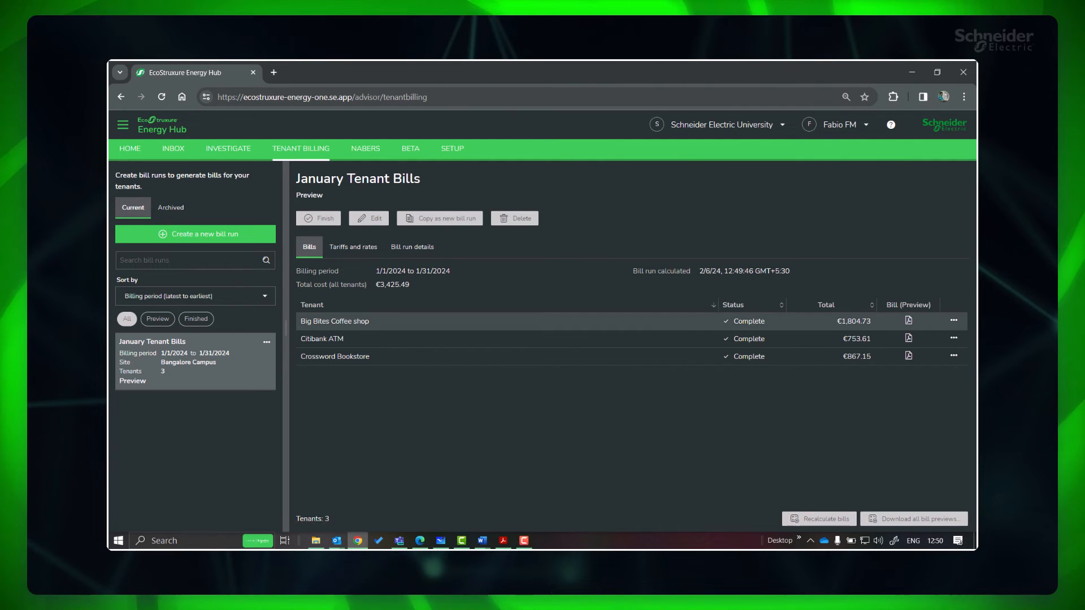
click(909, 319)
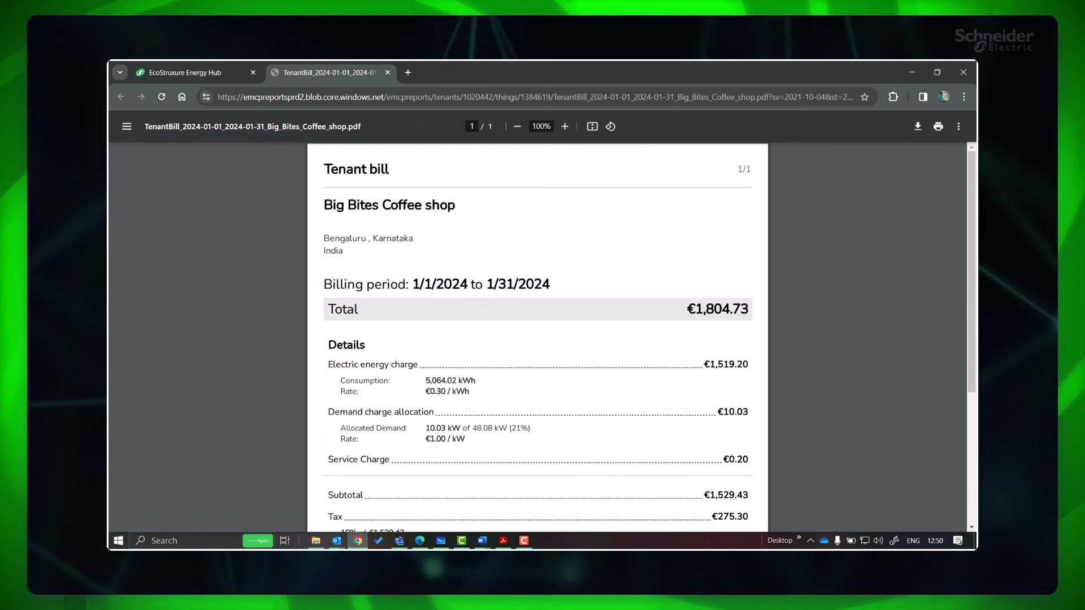
scroll(down, 3)
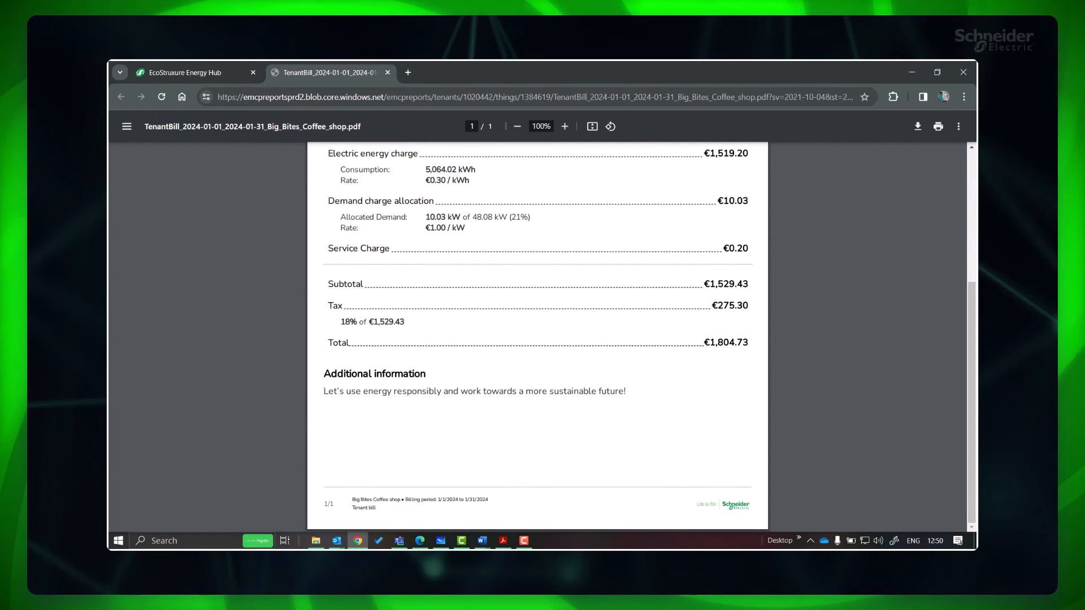
scroll(up, 3)
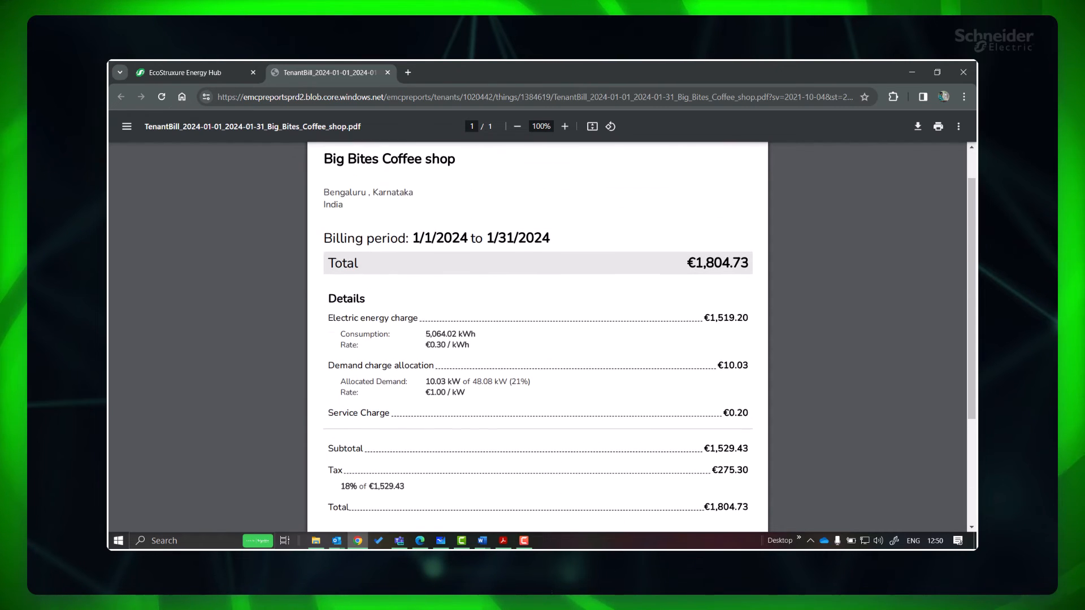
scroll(up, 3)
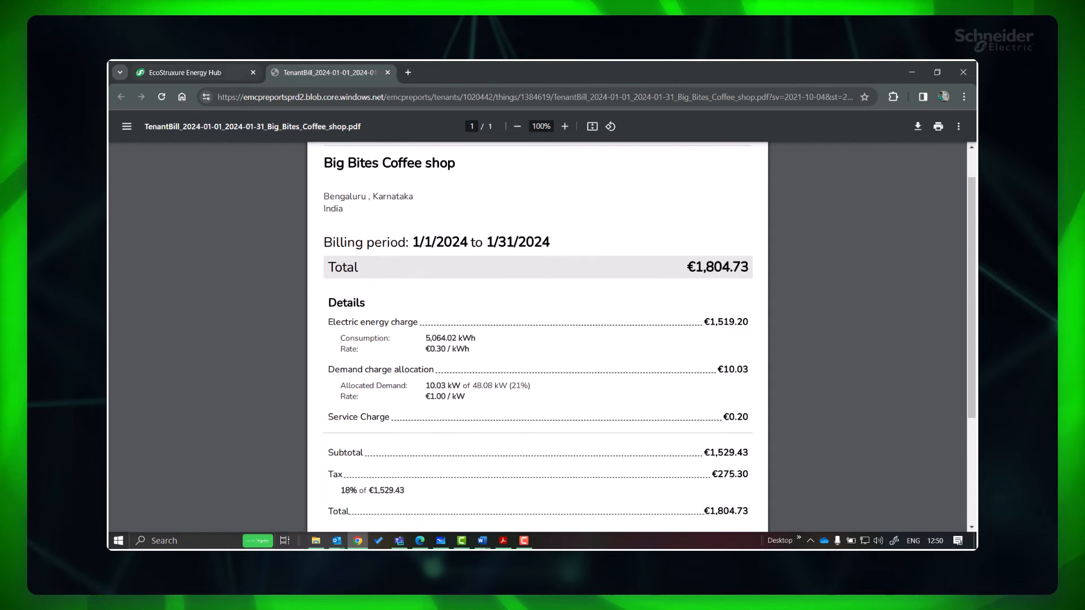
click(193, 72)
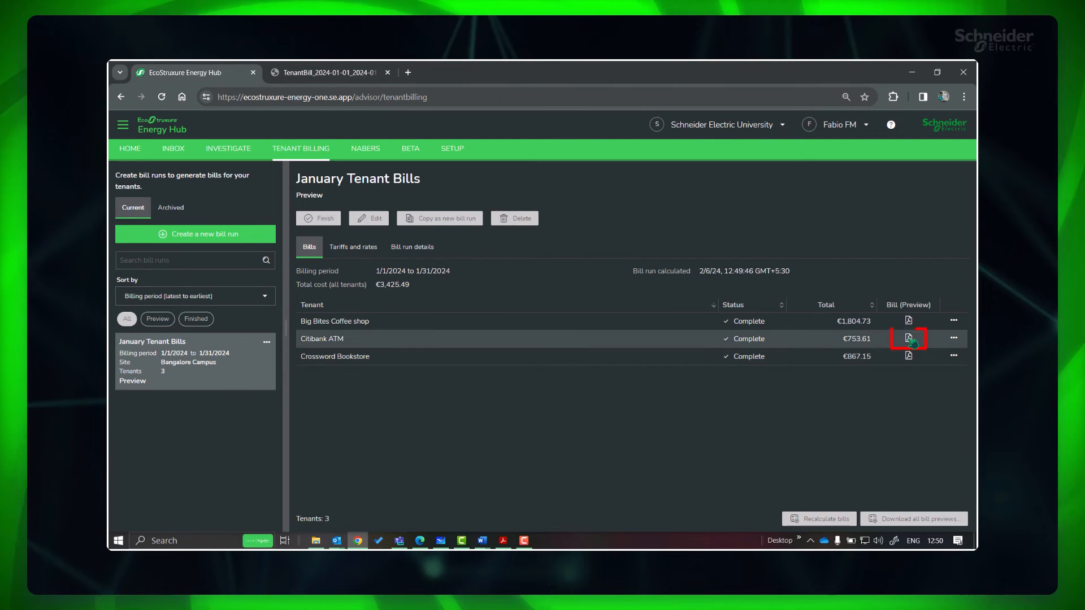
click(908, 338)
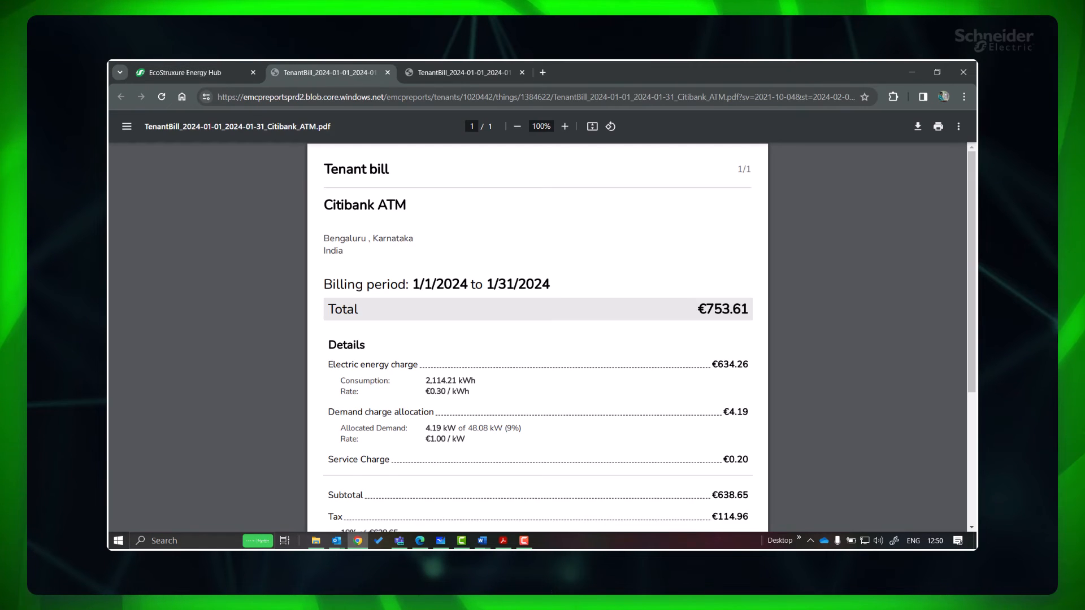
click(183, 72)
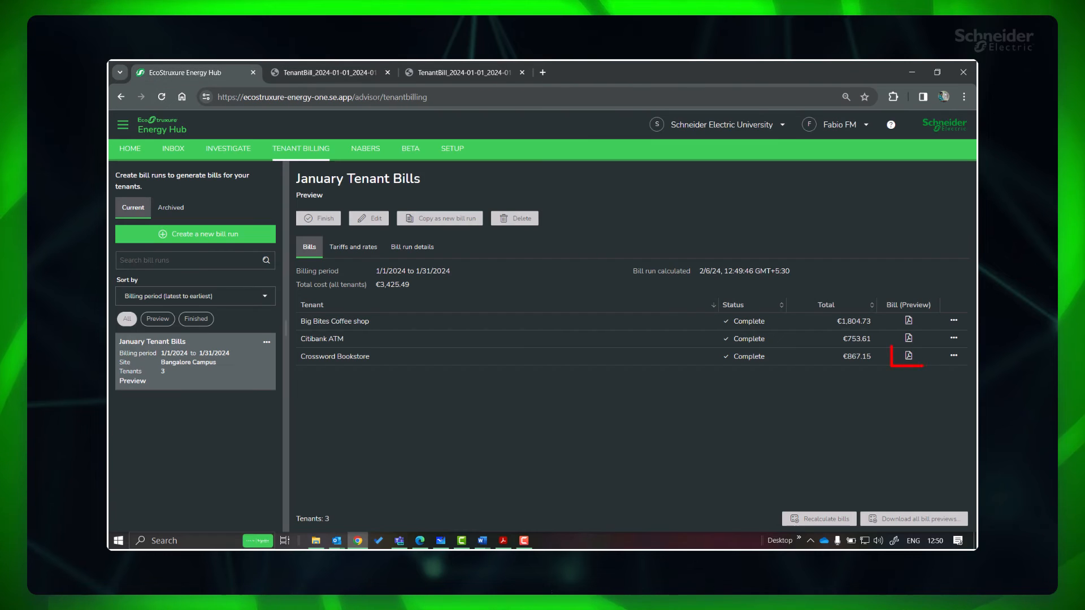
Step: View the Crossword Bookstore preview bill (€867.15) as a PDF and return to the run
click(907, 355)
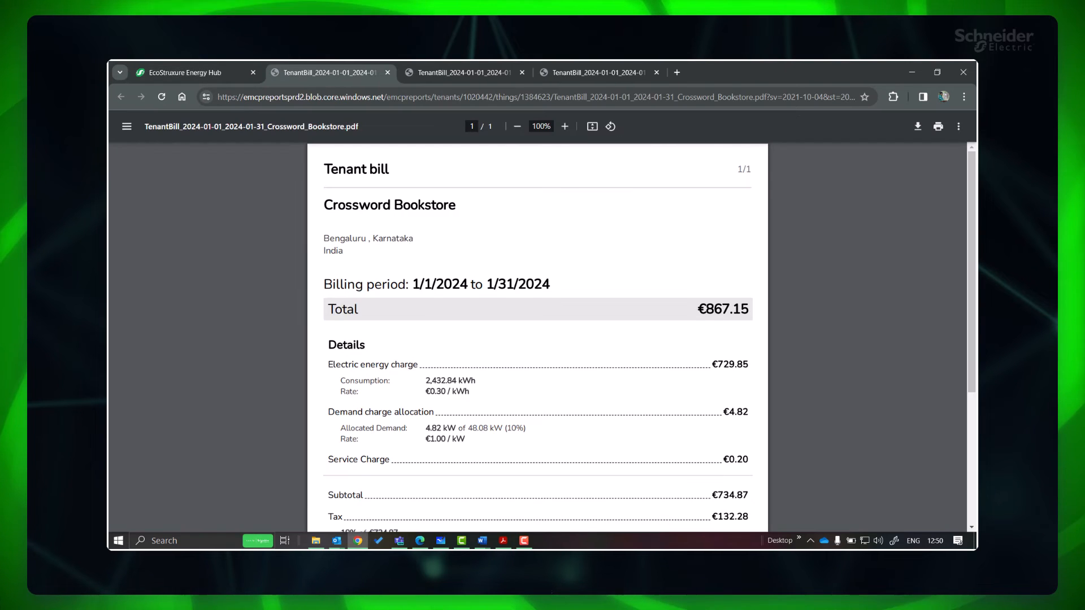
click(194, 72)
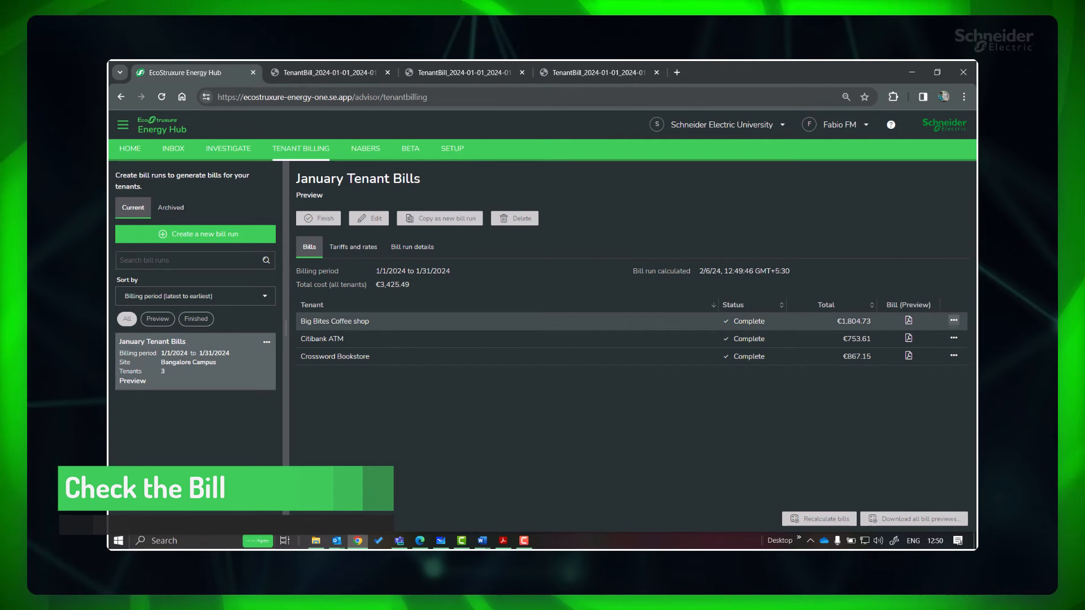
click(954, 320)
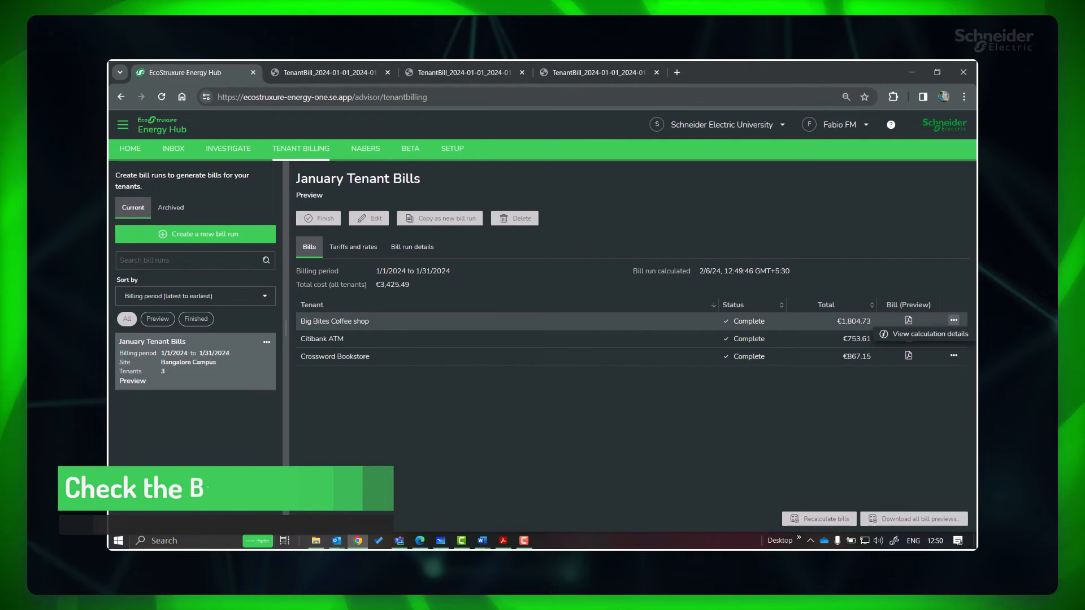
click(928, 334)
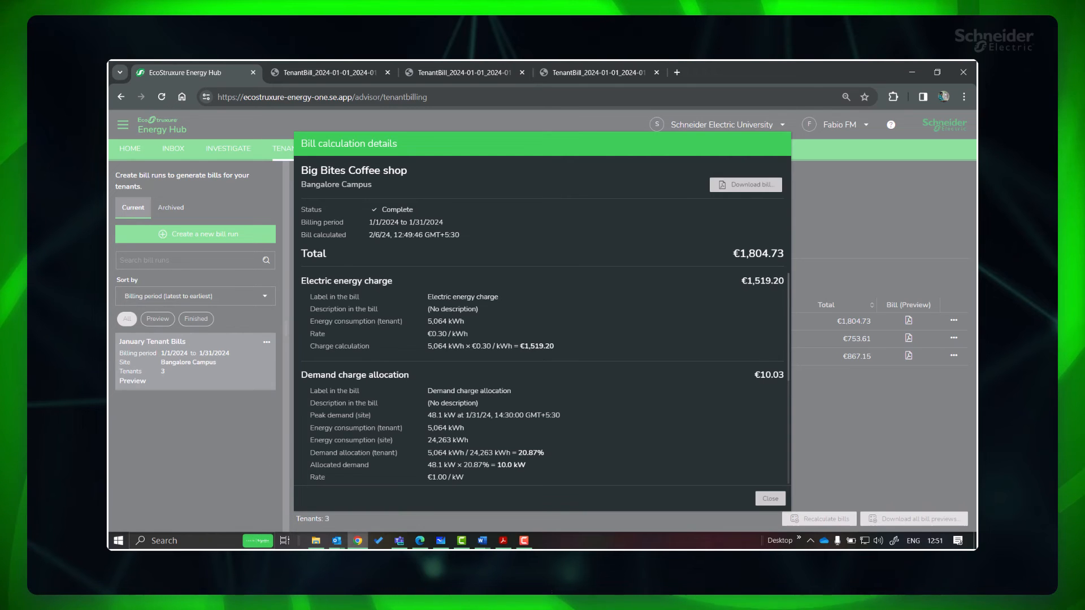
scroll(down, 3)
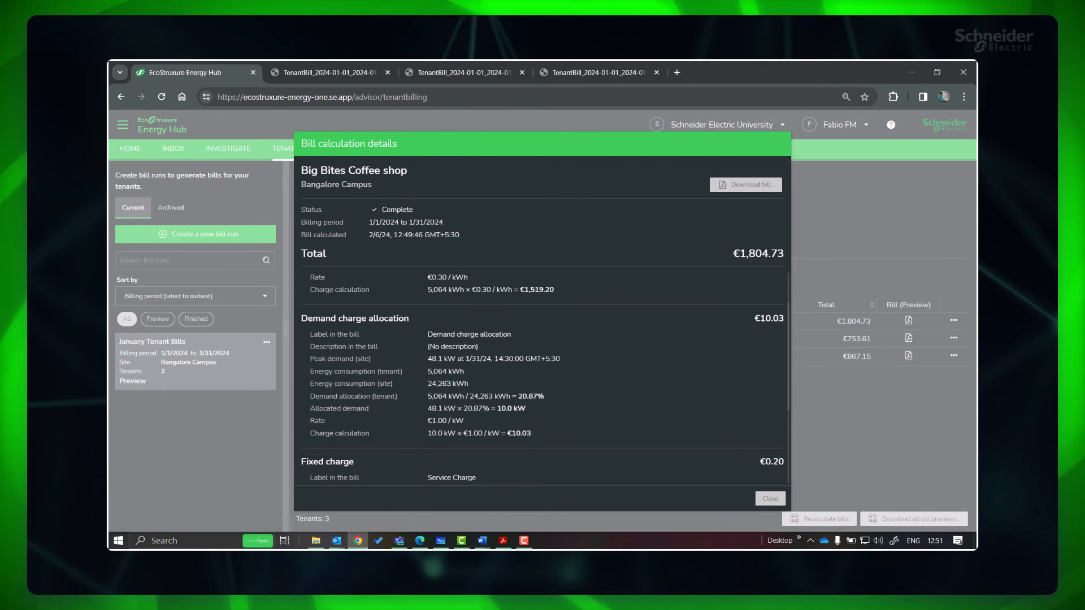
scroll(down, 3)
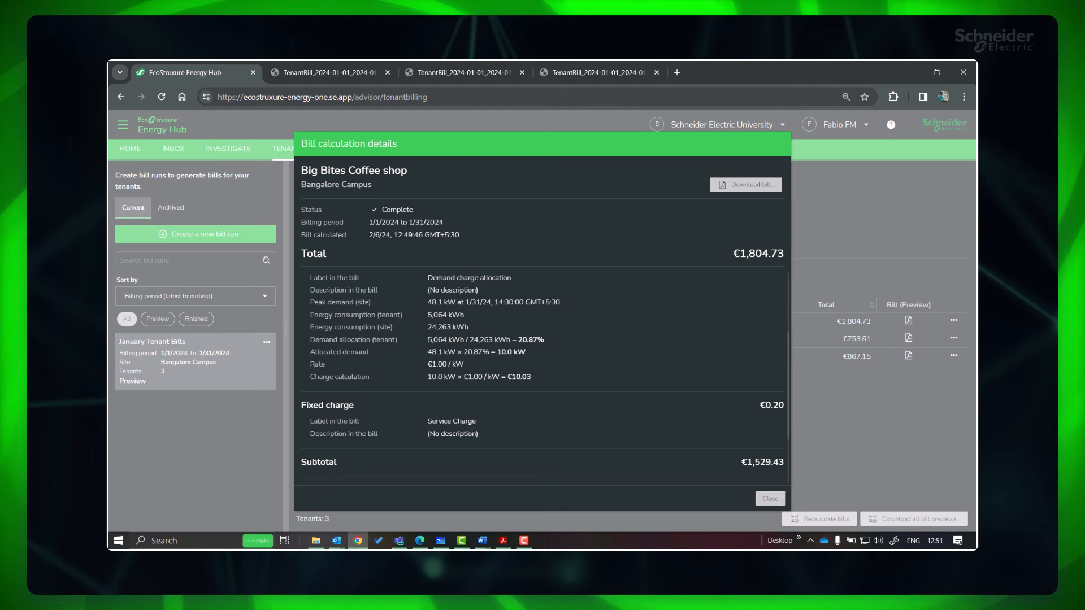
scroll(up, 3)
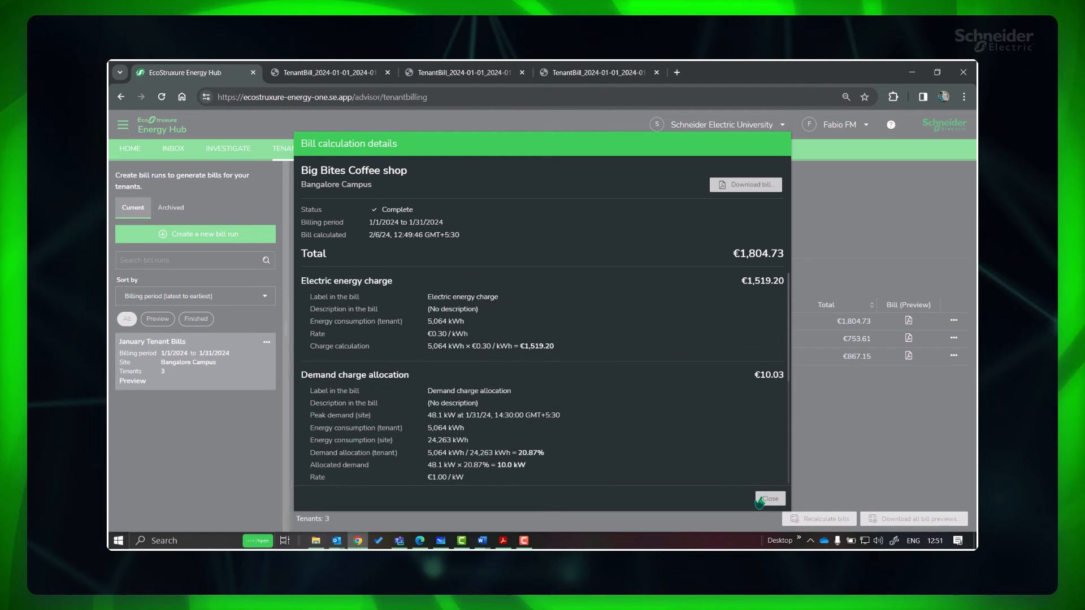
click(770, 499)
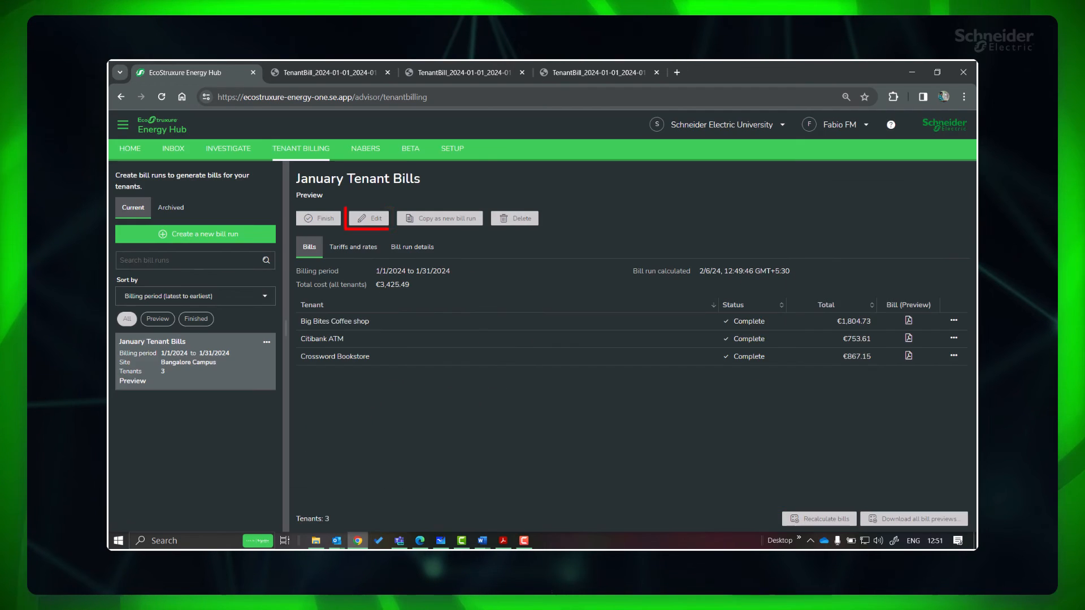
click(267, 342)
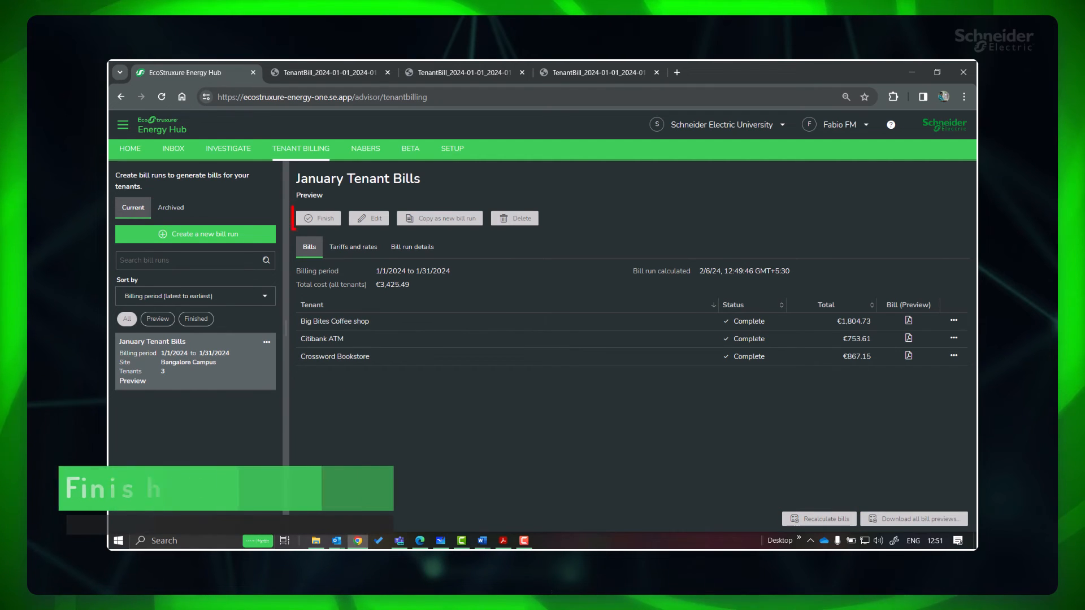
Step: Finish the January Tenant Bills run and confirm, locking all three tenant bills
click(321, 219)
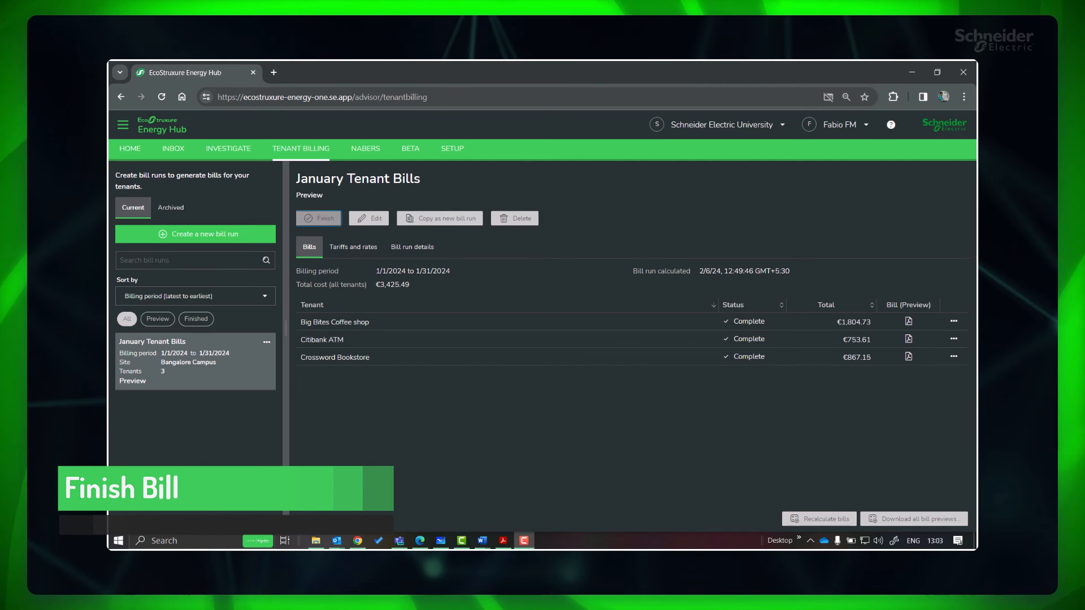
click(319, 219)
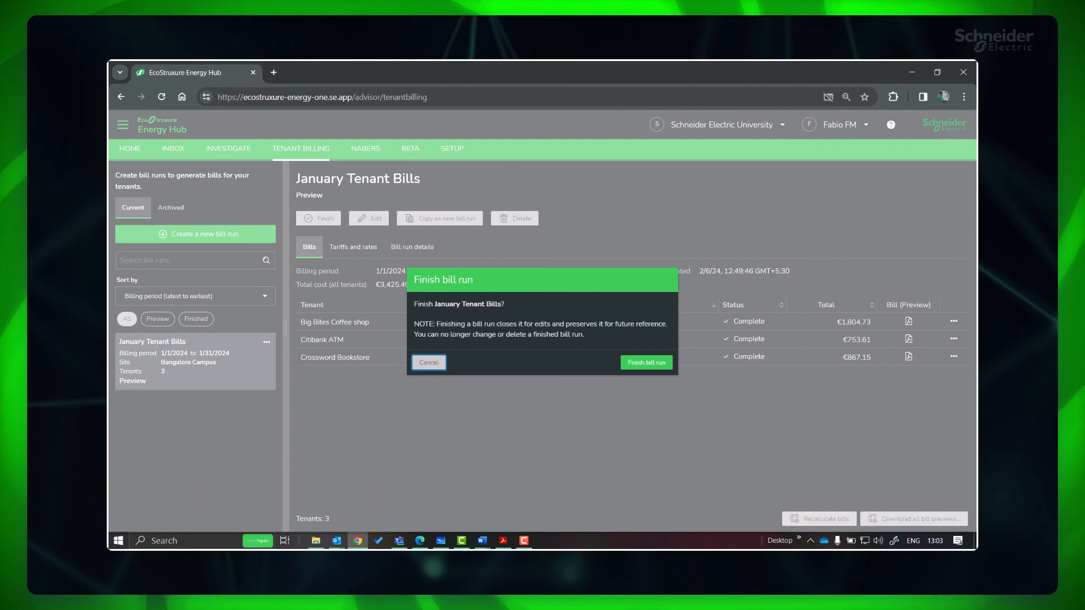
click(646, 362)
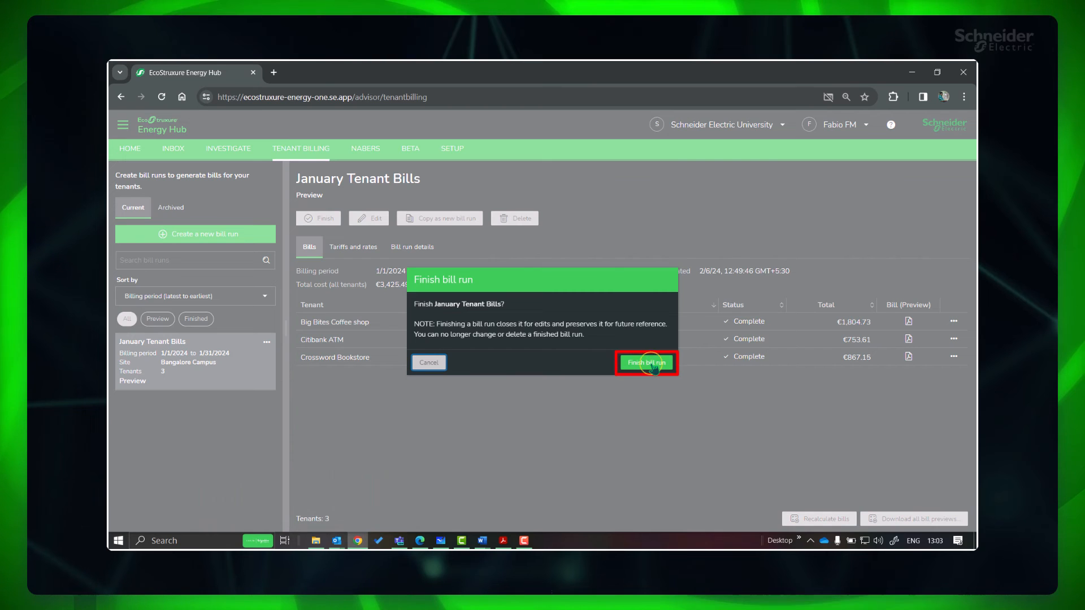
click(646, 363)
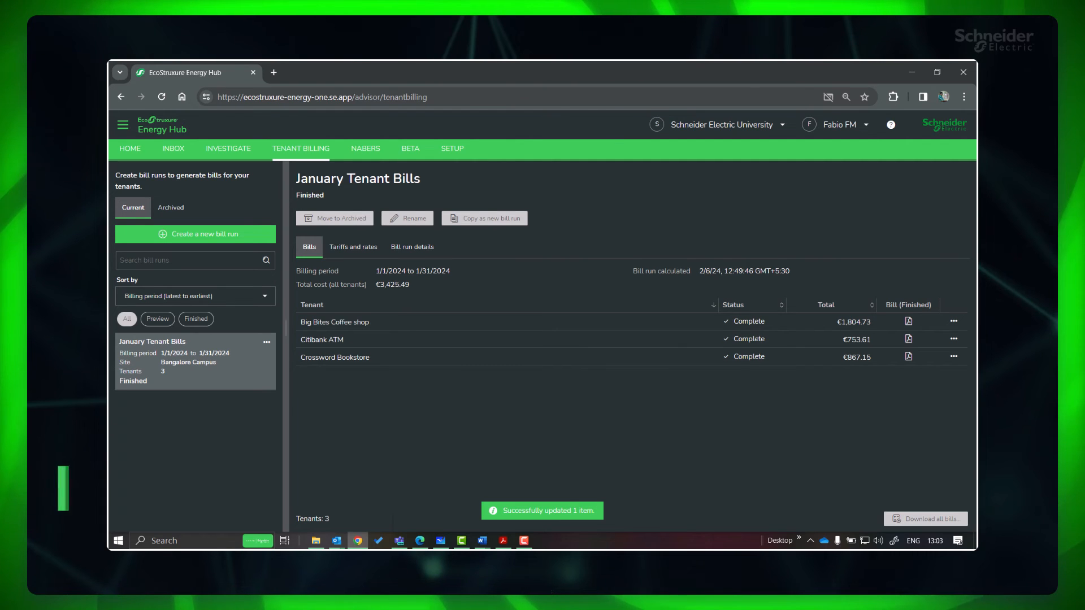
Step: Download the finished Big Bites Coffee shop January bill PDF into the Tenant Bills folder
click(909, 320)
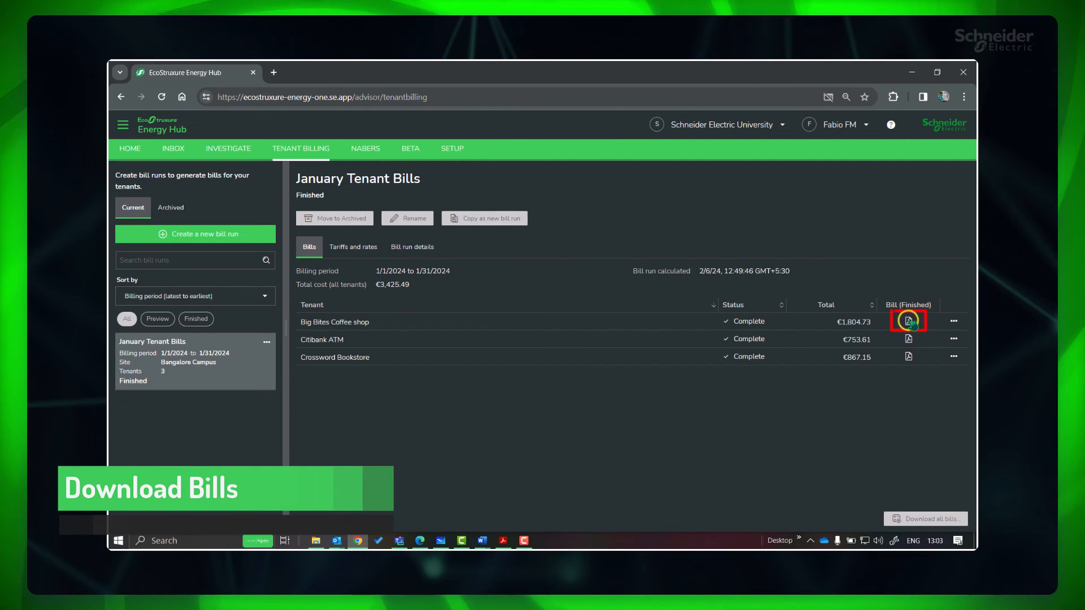
click(908, 320)
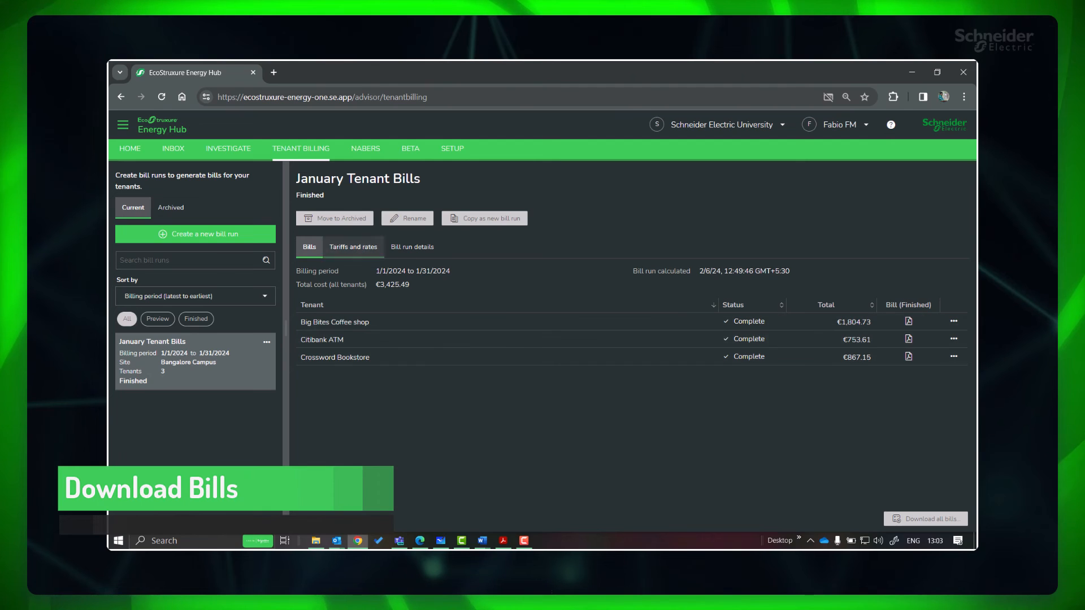
click(909, 321)
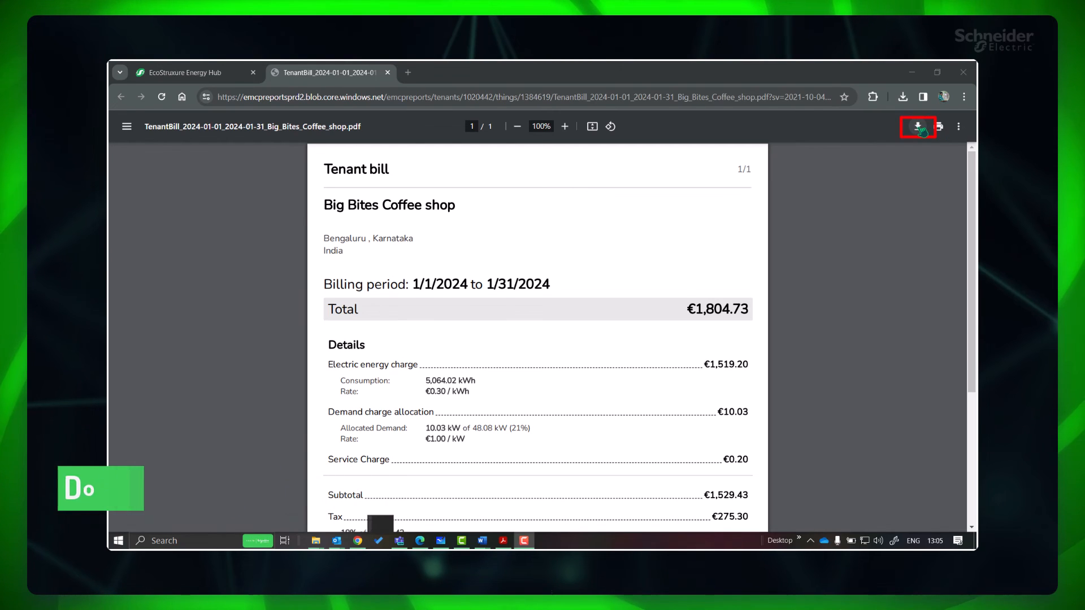
click(917, 126)
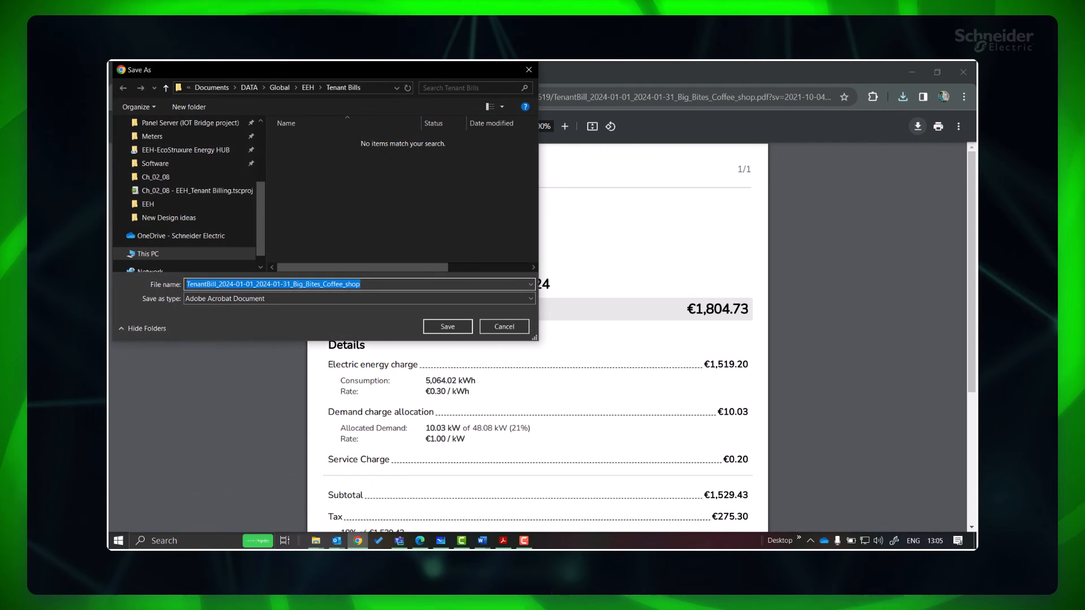
click(448, 326)
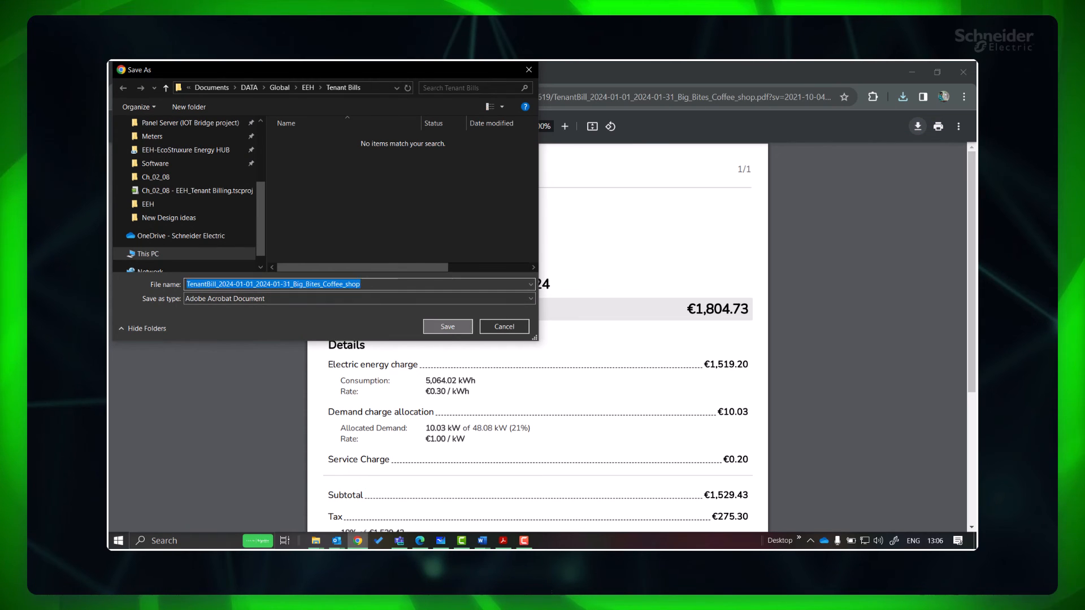
click(448, 326)
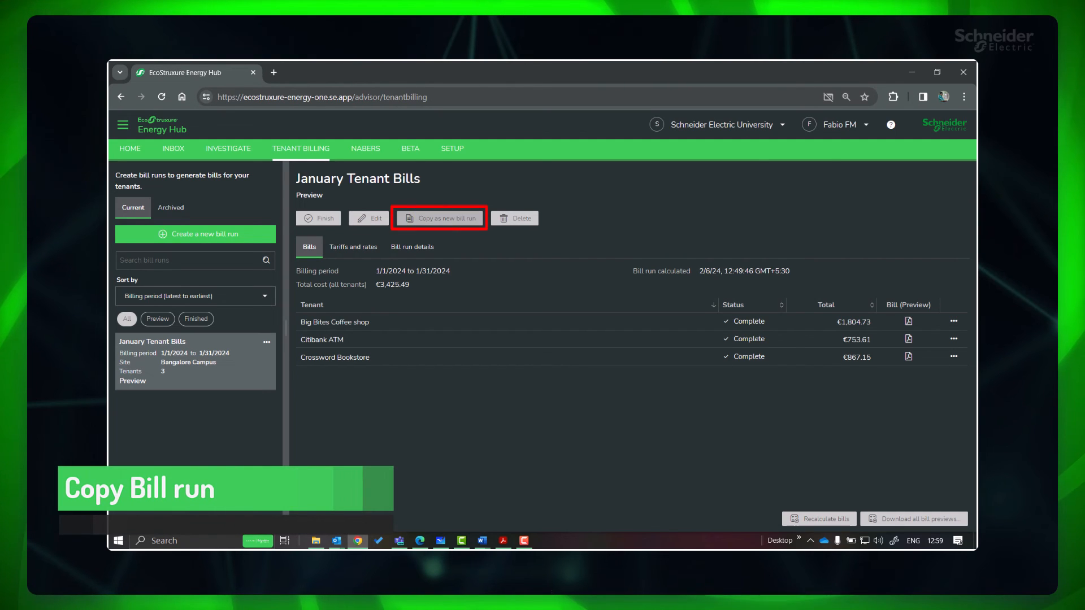
Step: Copy the January run as 'February Tenant Bills' and advance the start-date calendar one month
click(439, 218)
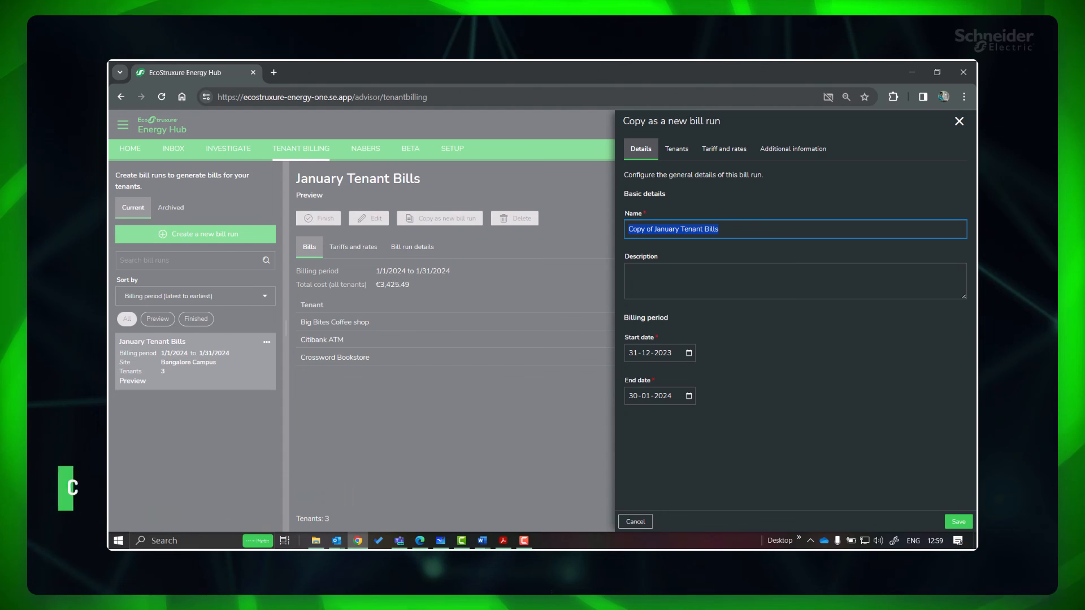
text(Febr Tenant Bills)
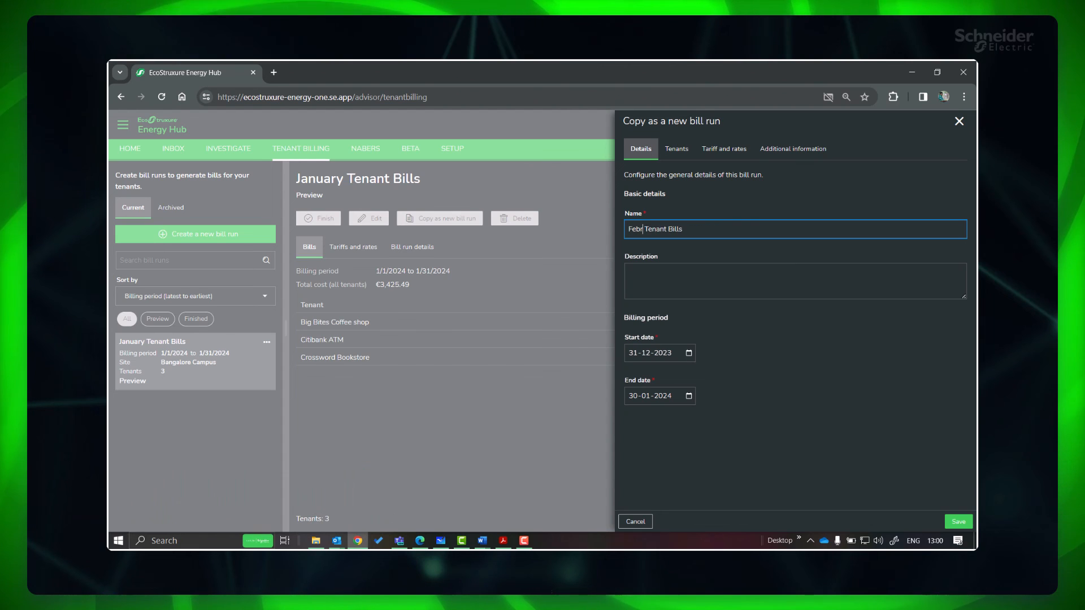
text(uary)
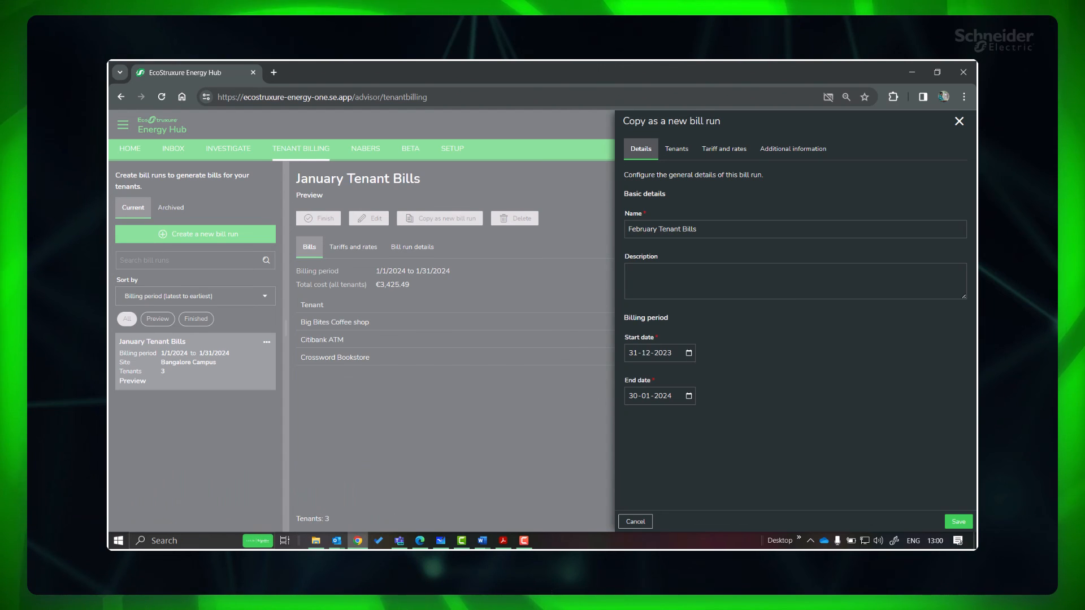
click(689, 352)
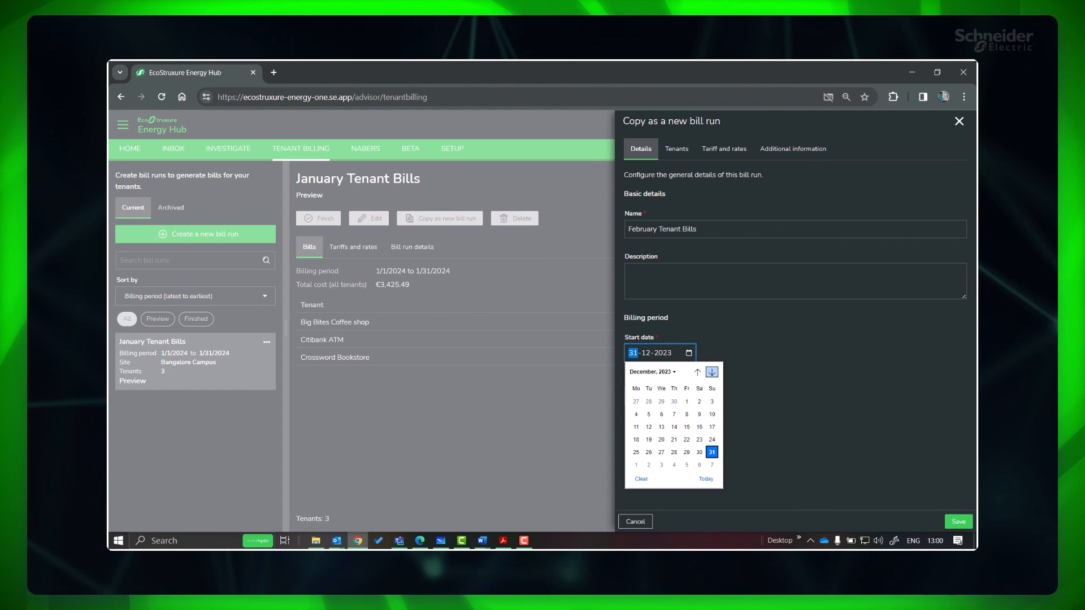
click(711, 372)
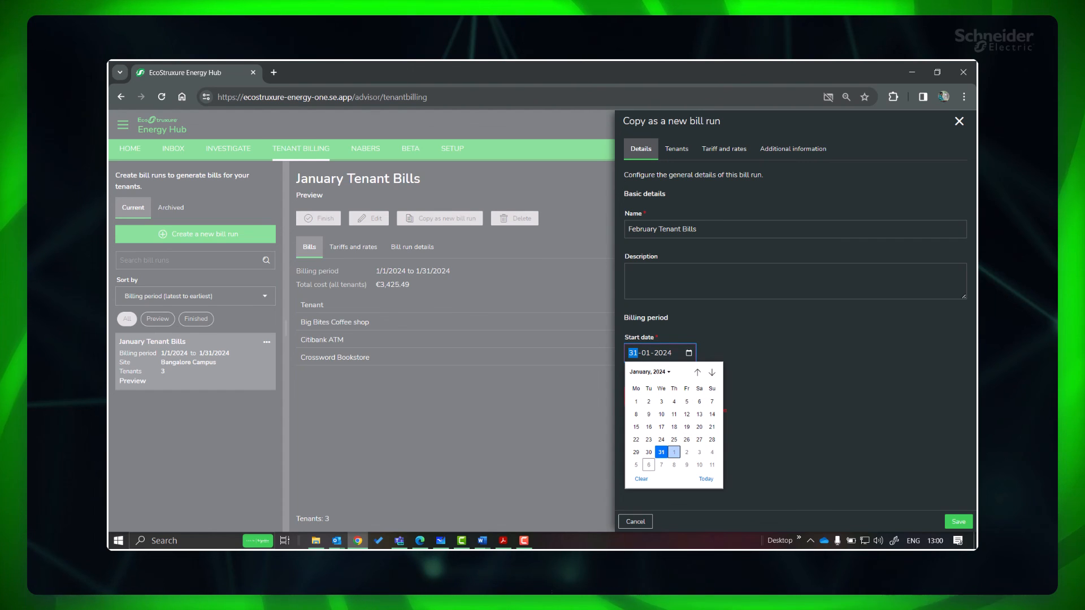